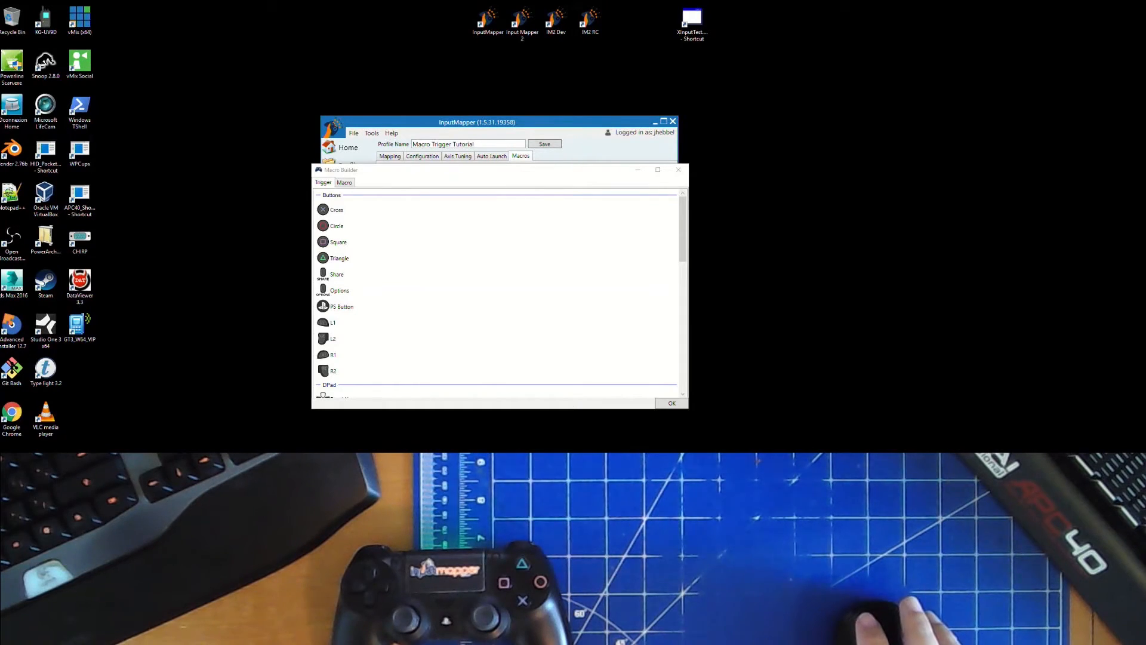
mouse_move(272, 314)
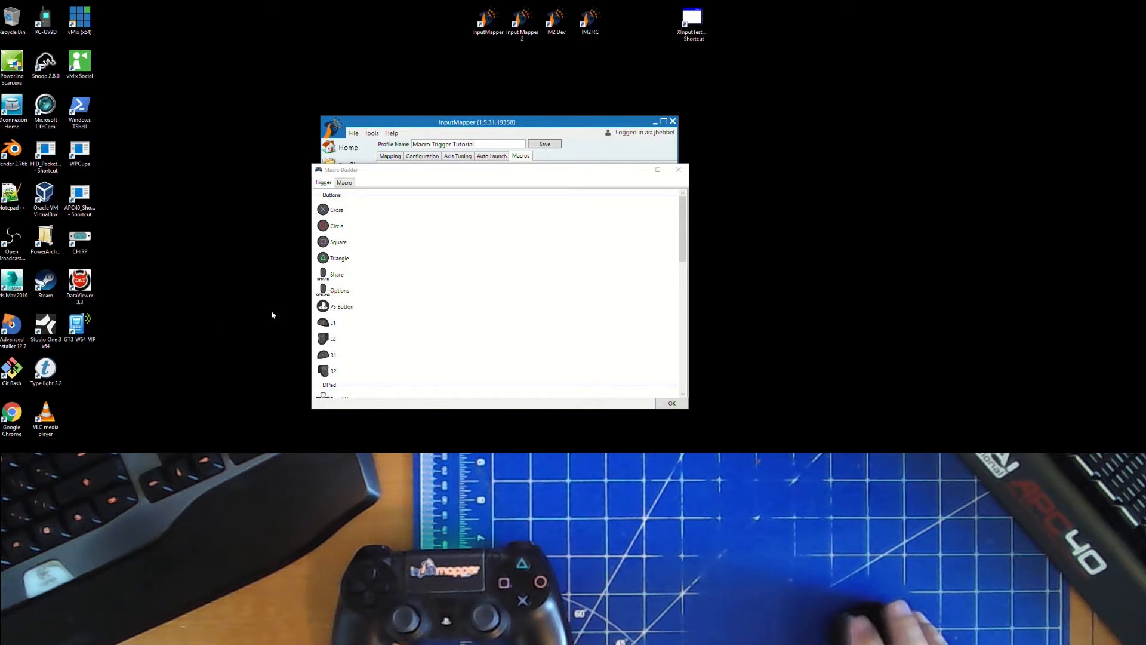
mouse_move(461, 203)
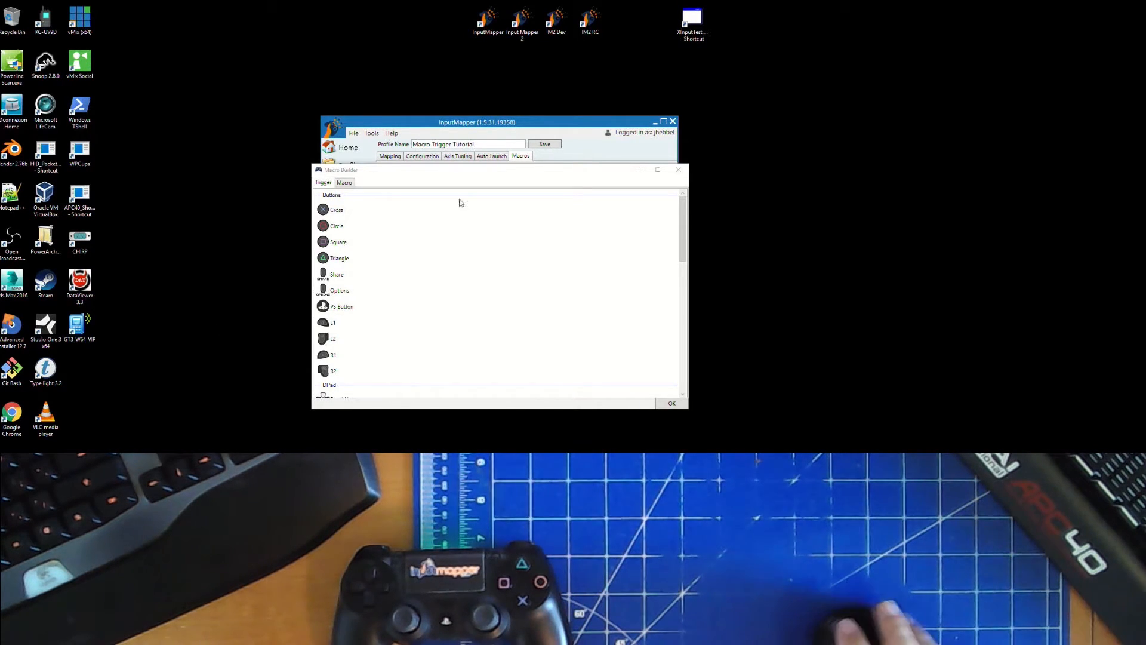
mouse_move(392, 213)
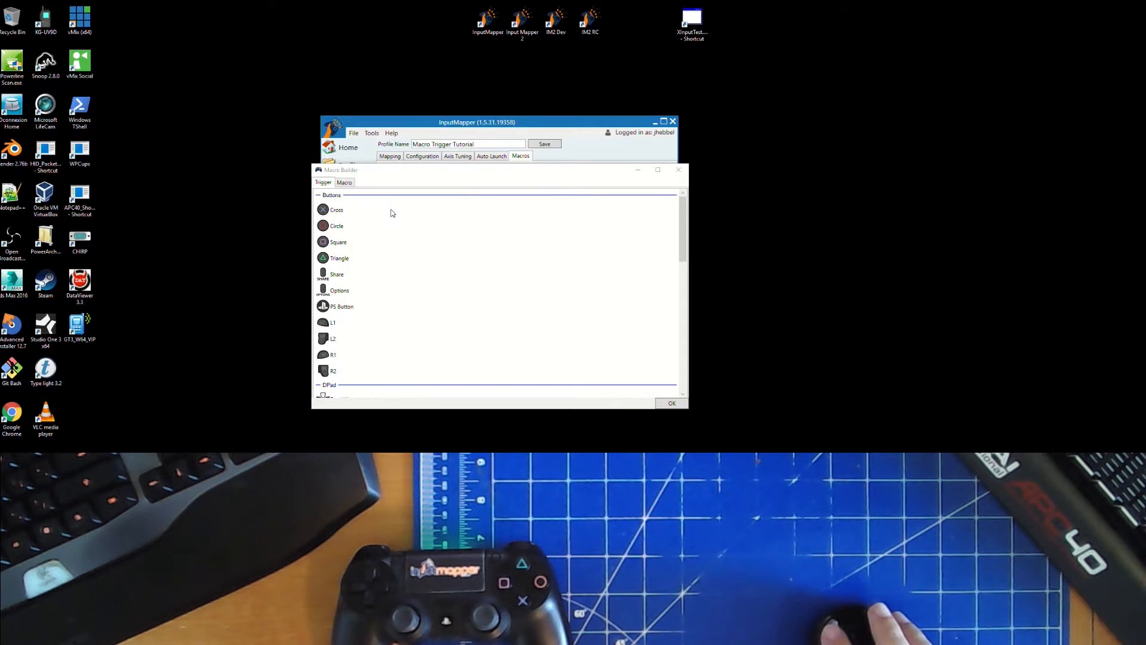
mouse_move(412, 233)
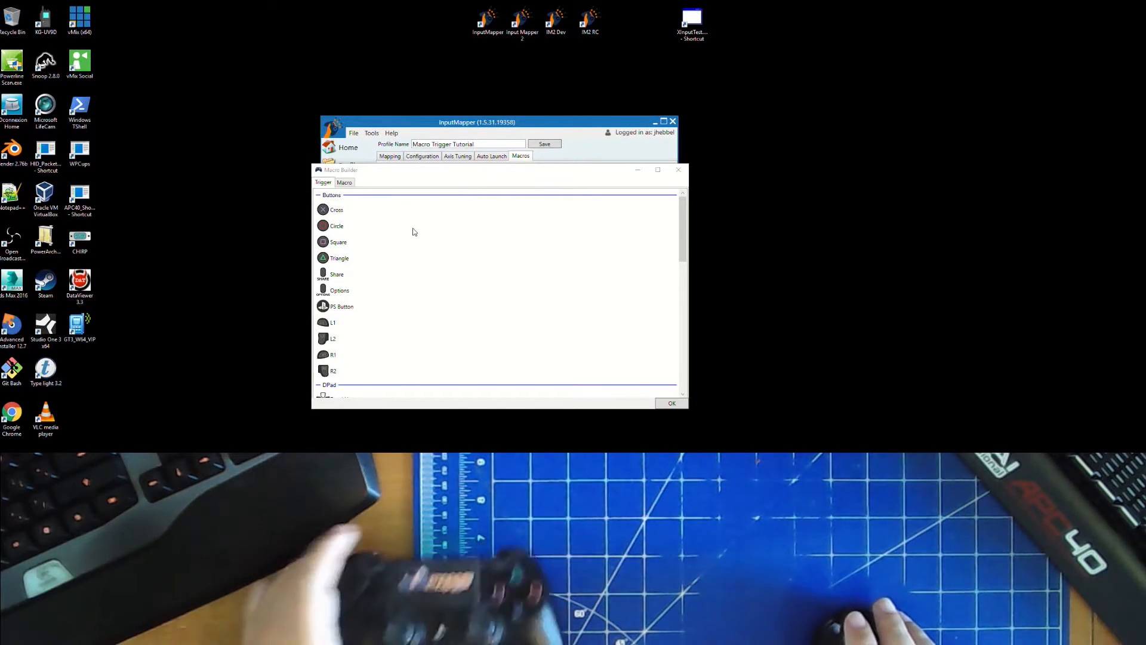
- Browse the Macro Builder and close it without saving a macro
scroll("down", 3)
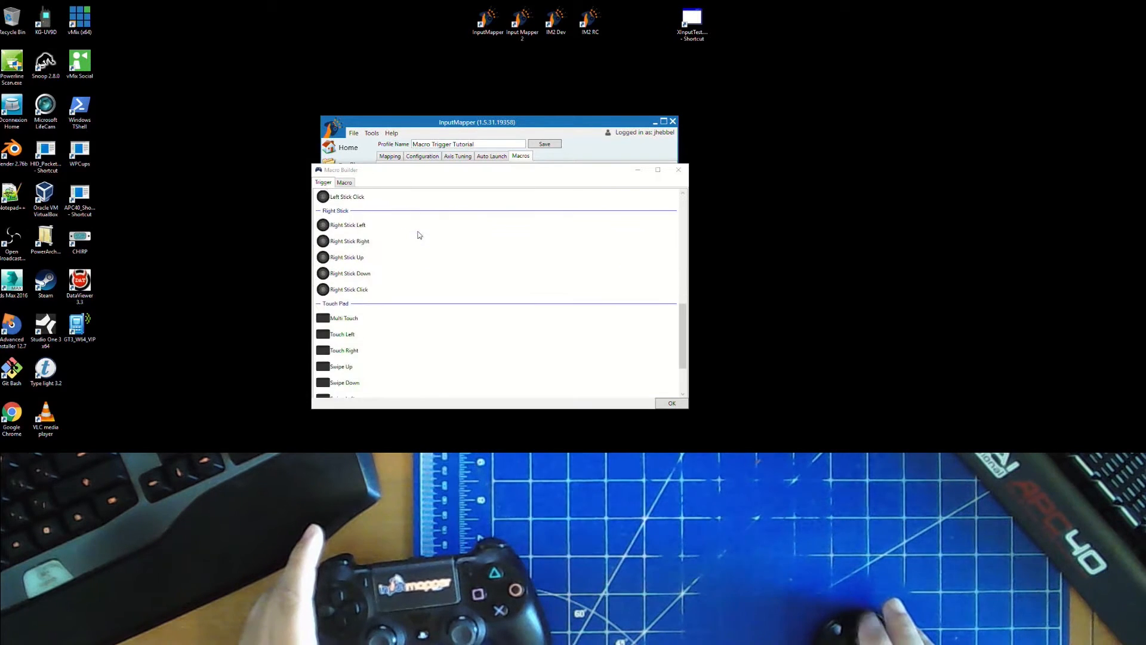
scroll("down", 3)
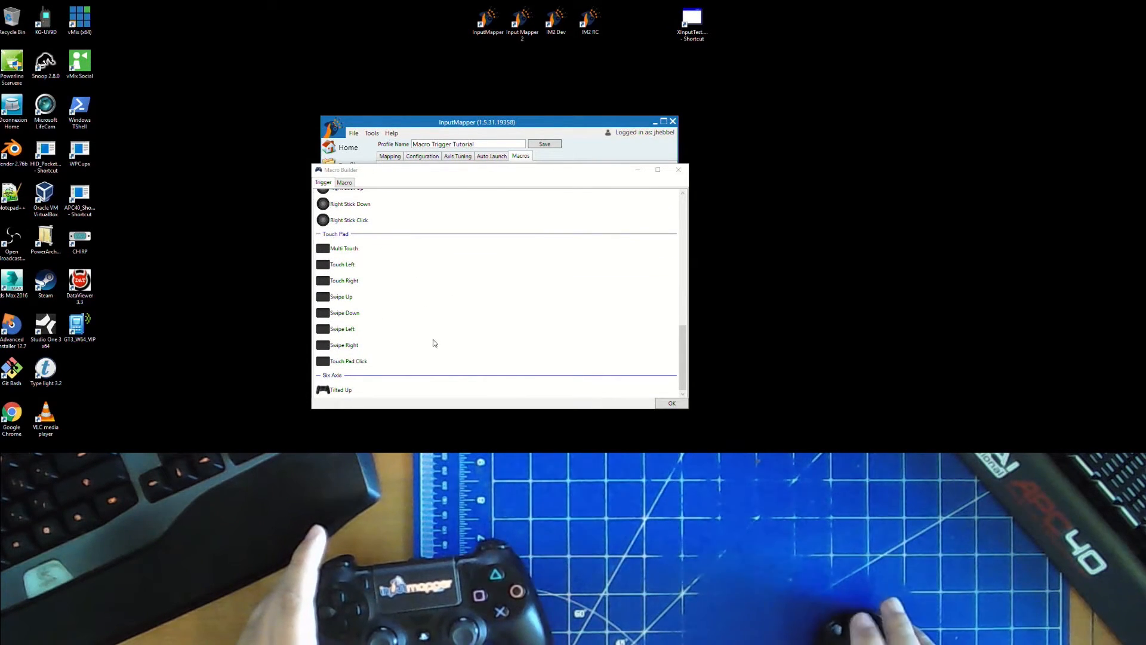
left_click(349, 361)
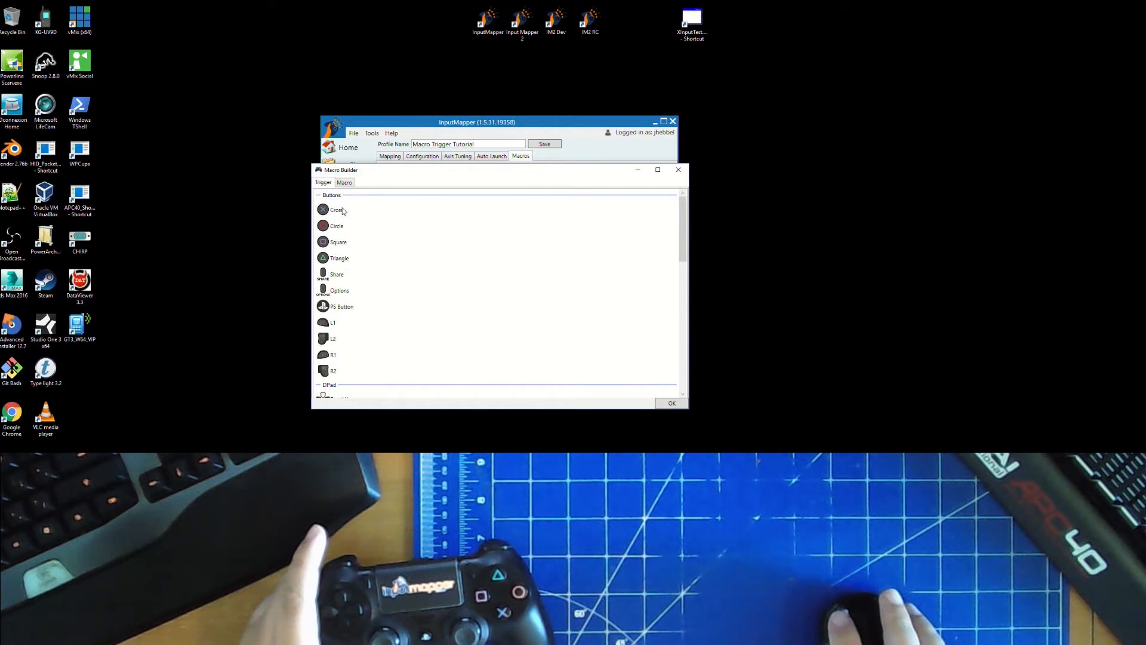
mouse_move(353, 225)
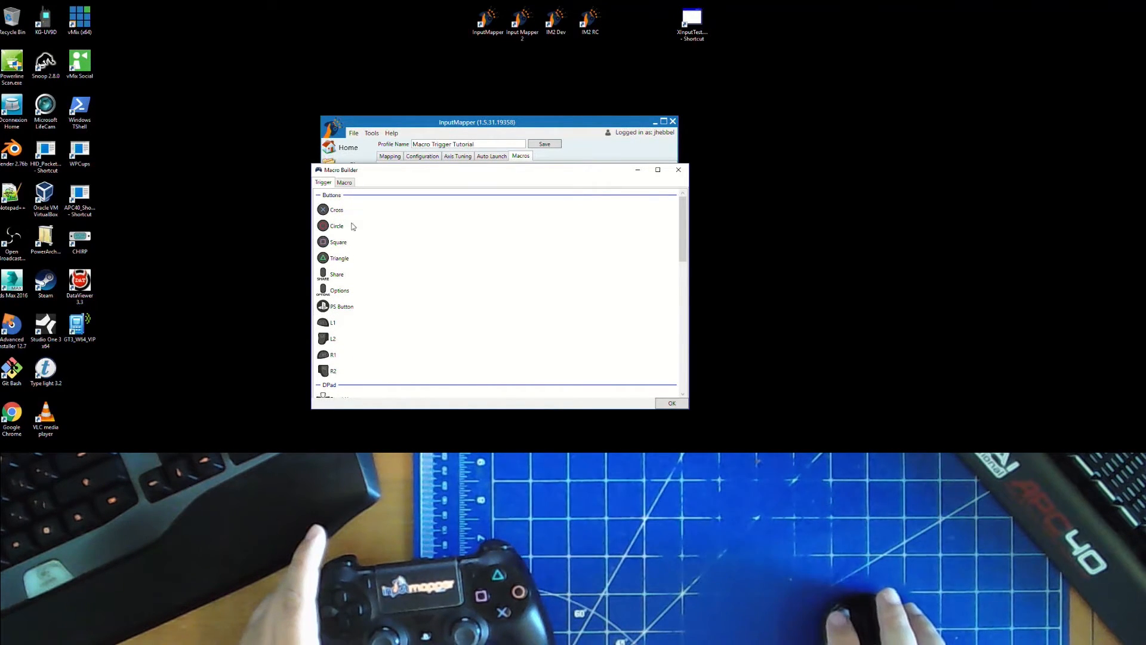
mouse_move(345, 252)
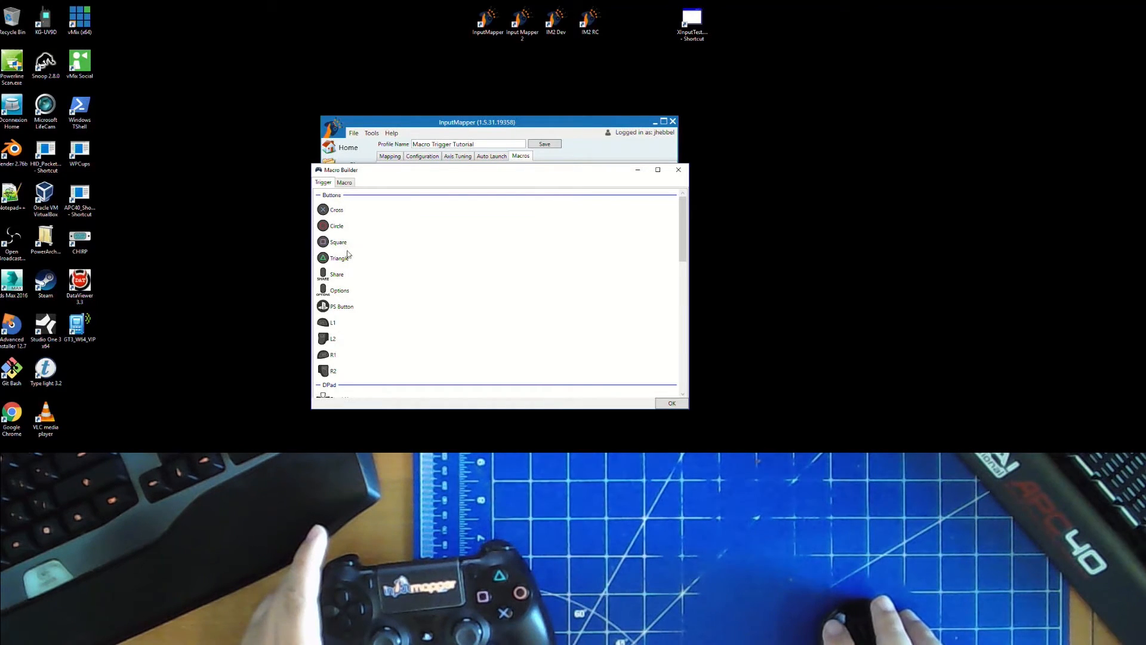
mouse_move(370, 221)
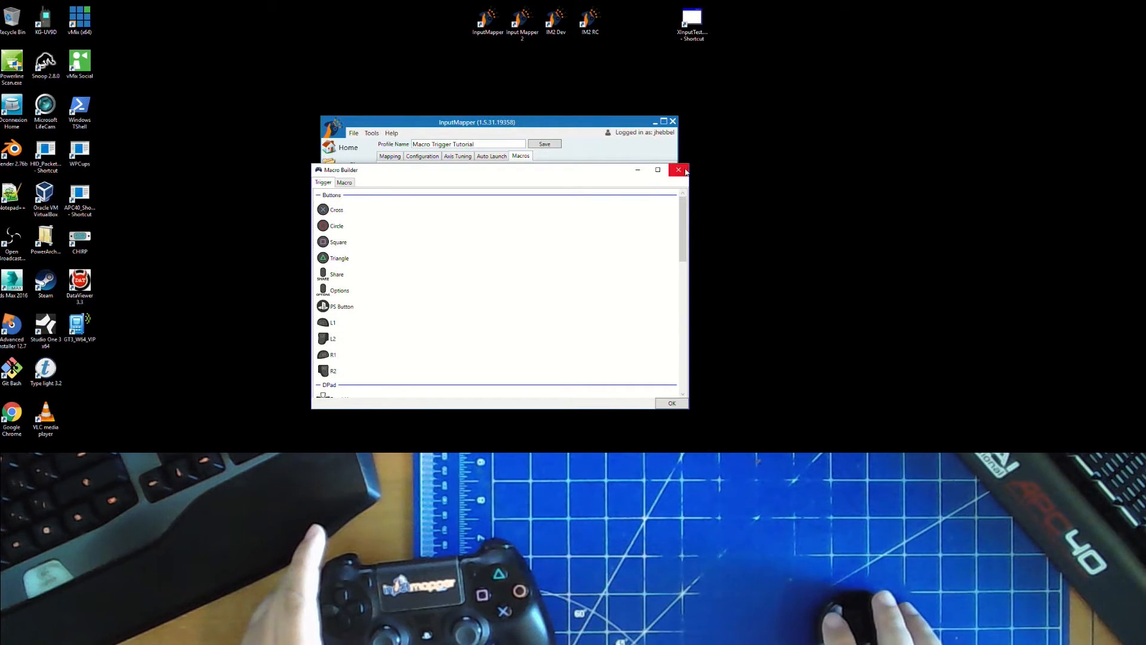
left_click(678, 170)
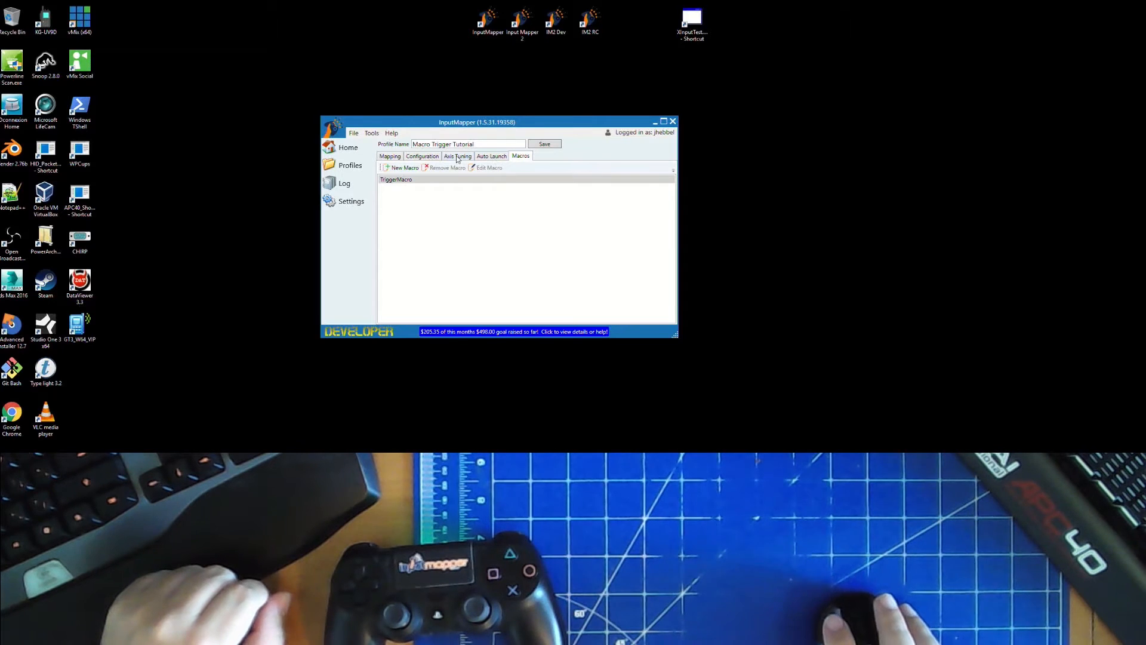
- Show the profile's button mappings and leave a face button's key assignment unchanged
left_click(389, 155)
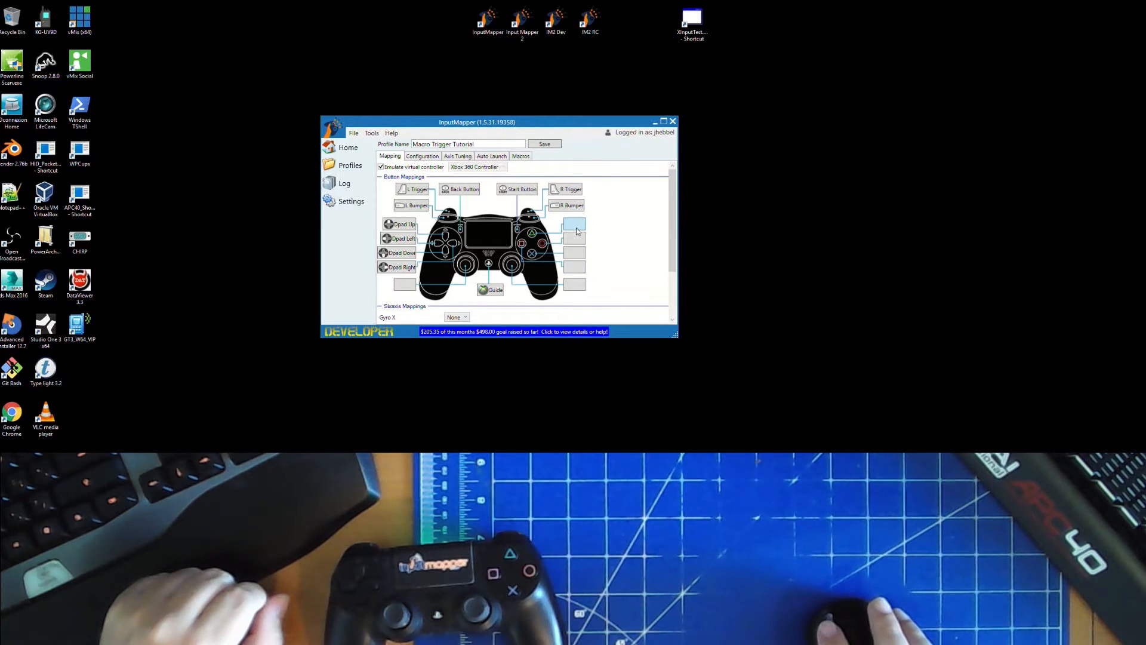
left_click(574, 224)
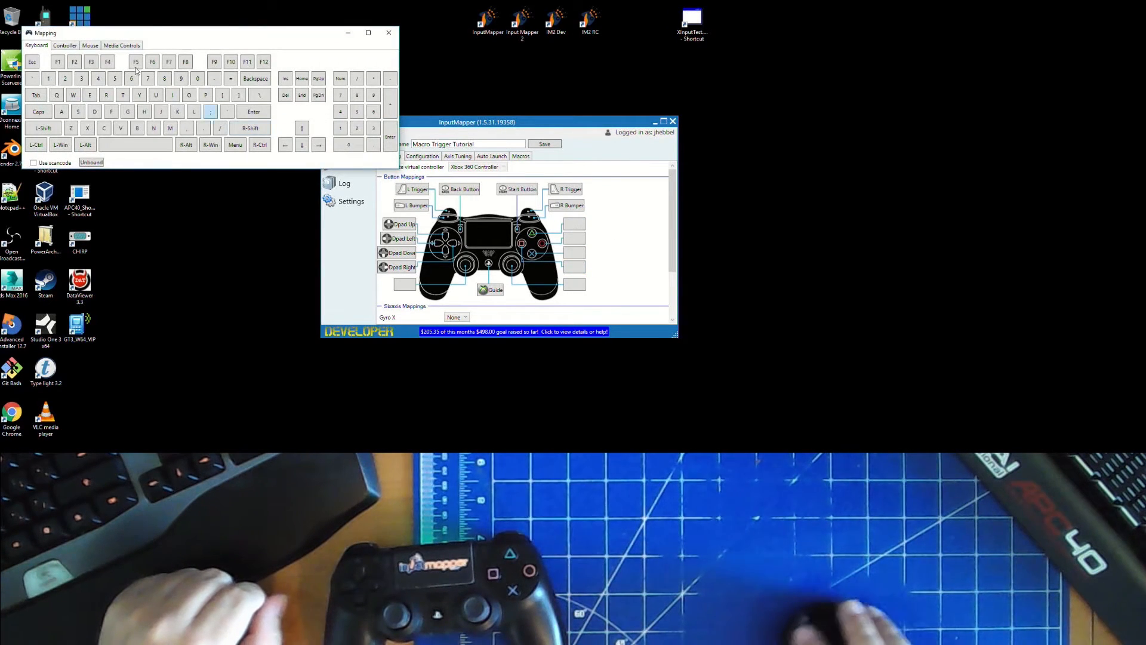
left_click(64, 46)
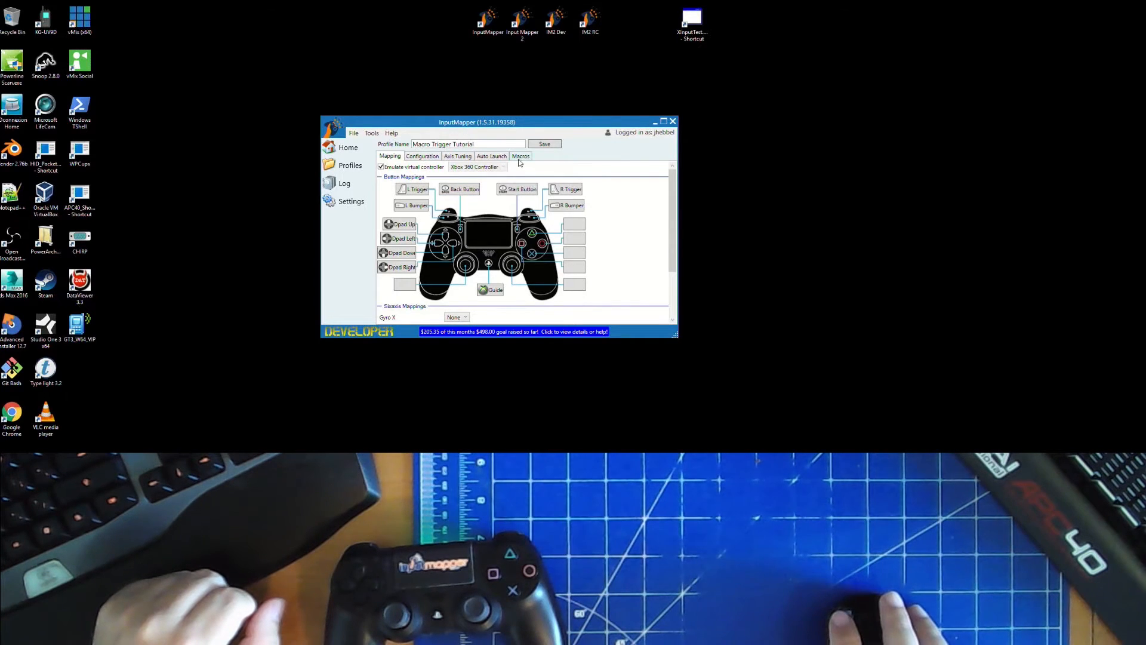
- Start a new macro from the Macros list with Cross added to its trigger
left_click(520, 155)
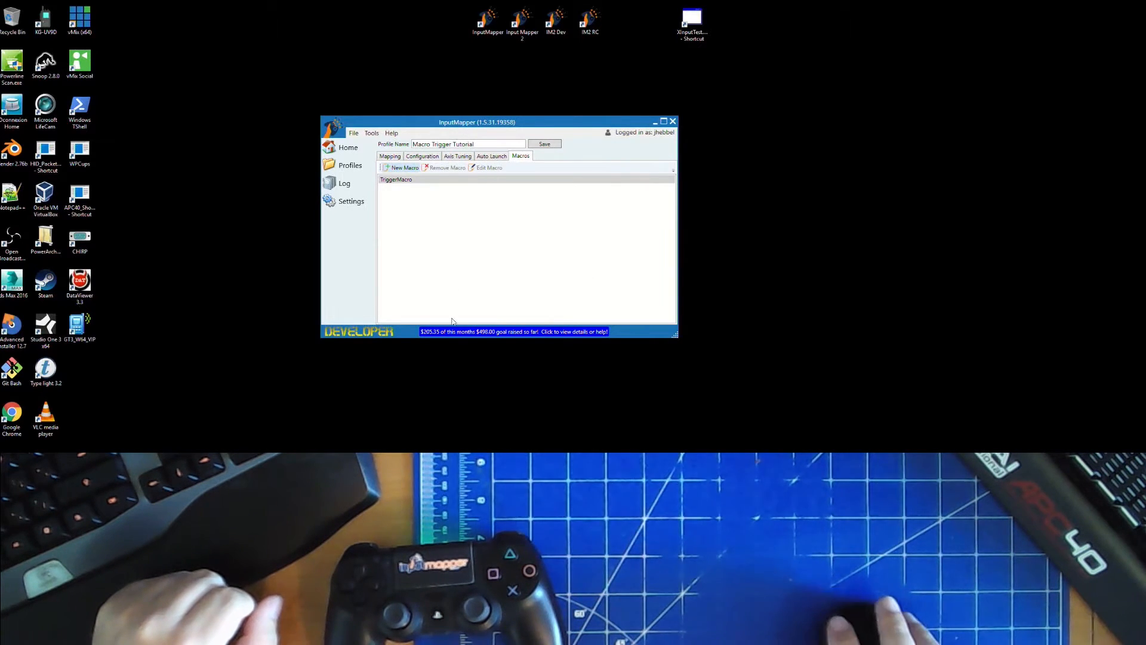
mouse_move(430, 210)
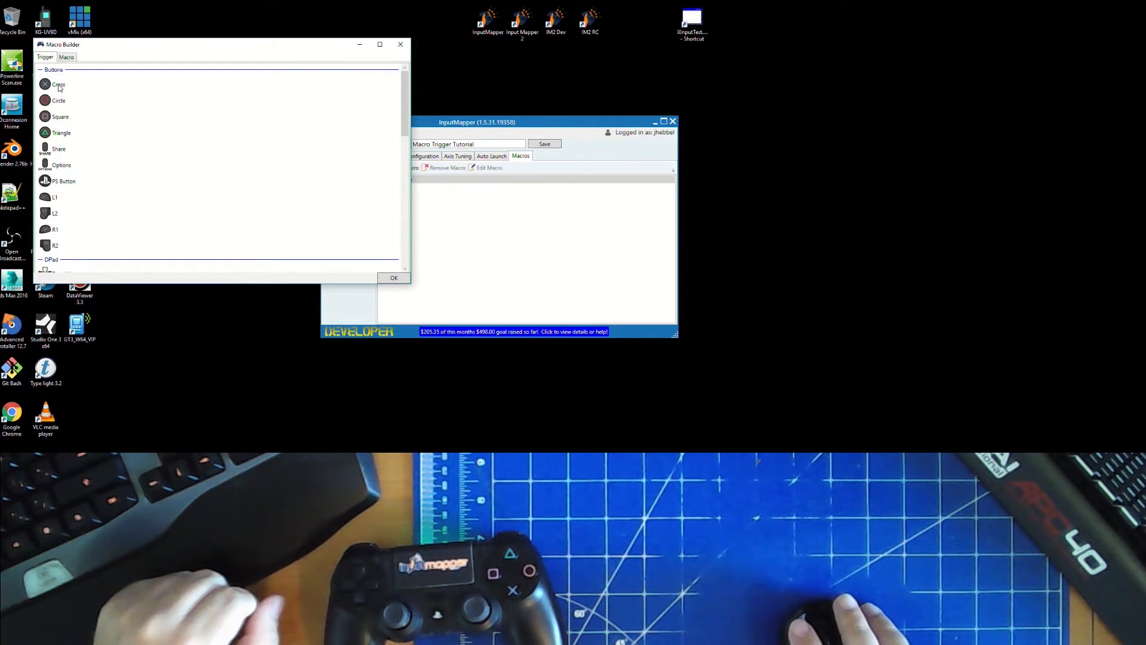
left_click(58, 84)
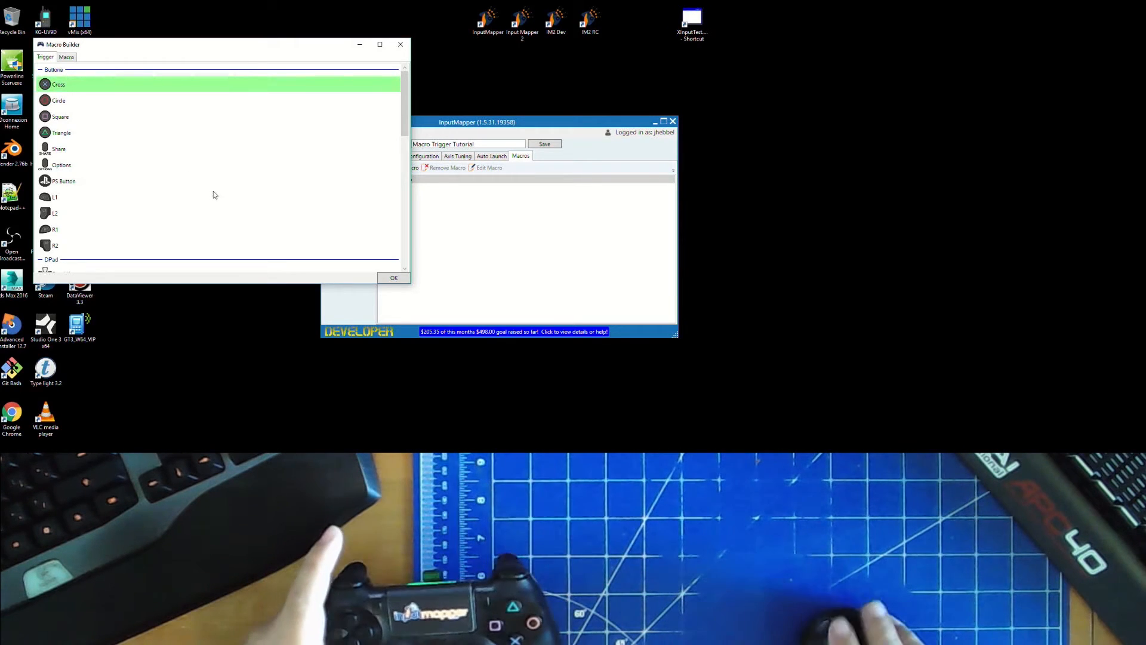
scroll("down", 3)
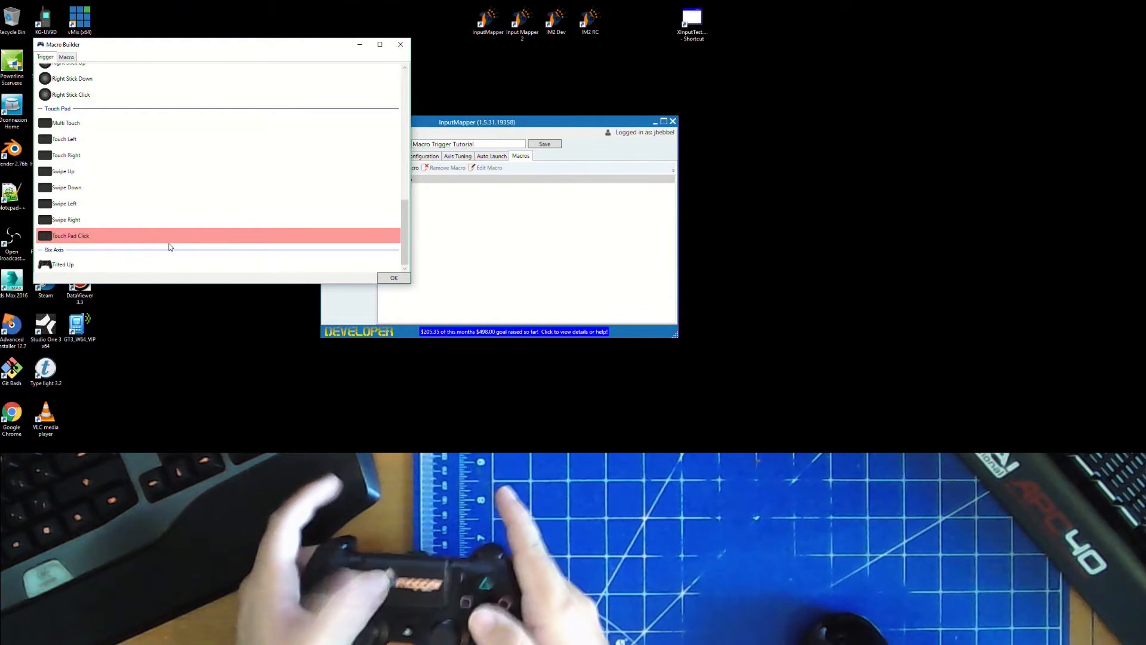
mouse_move(143, 229)
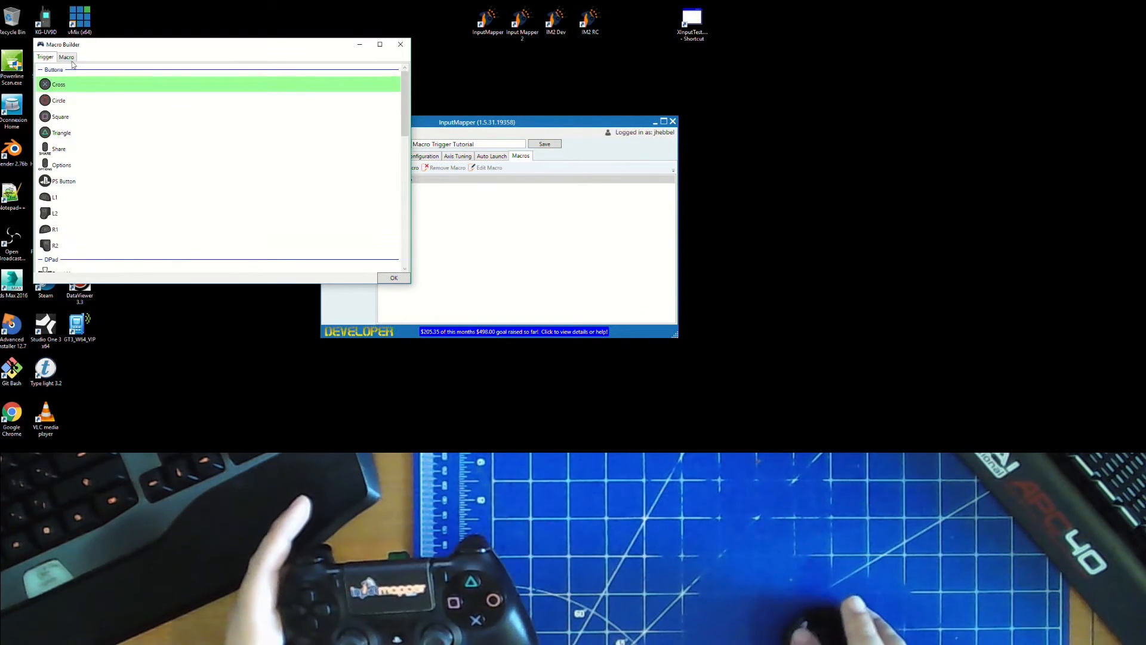
- Make the Cross plus Touch Pad Click macro press A, wait for release, then release
left_click(67, 57)
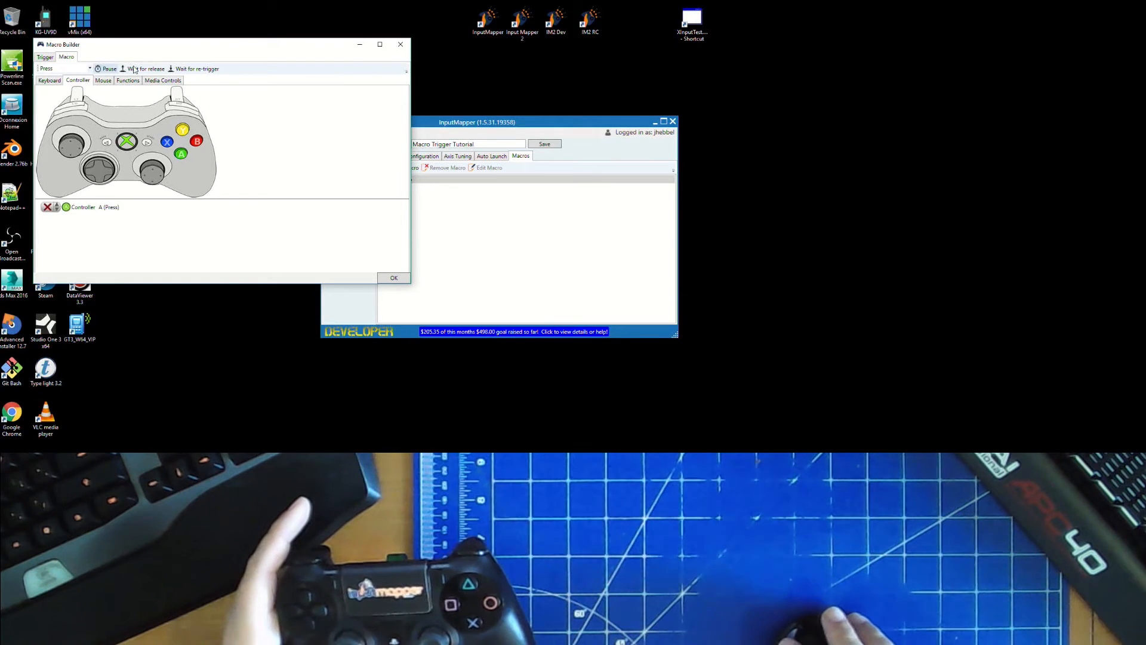
left_click(62, 68)
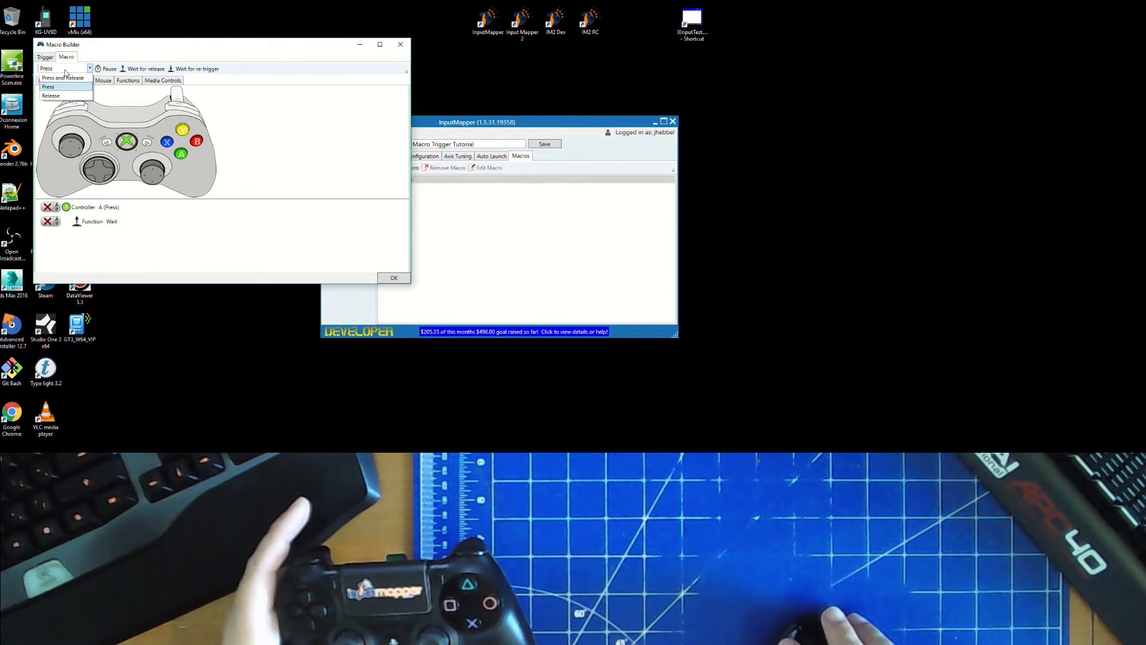
left_click(50, 96)
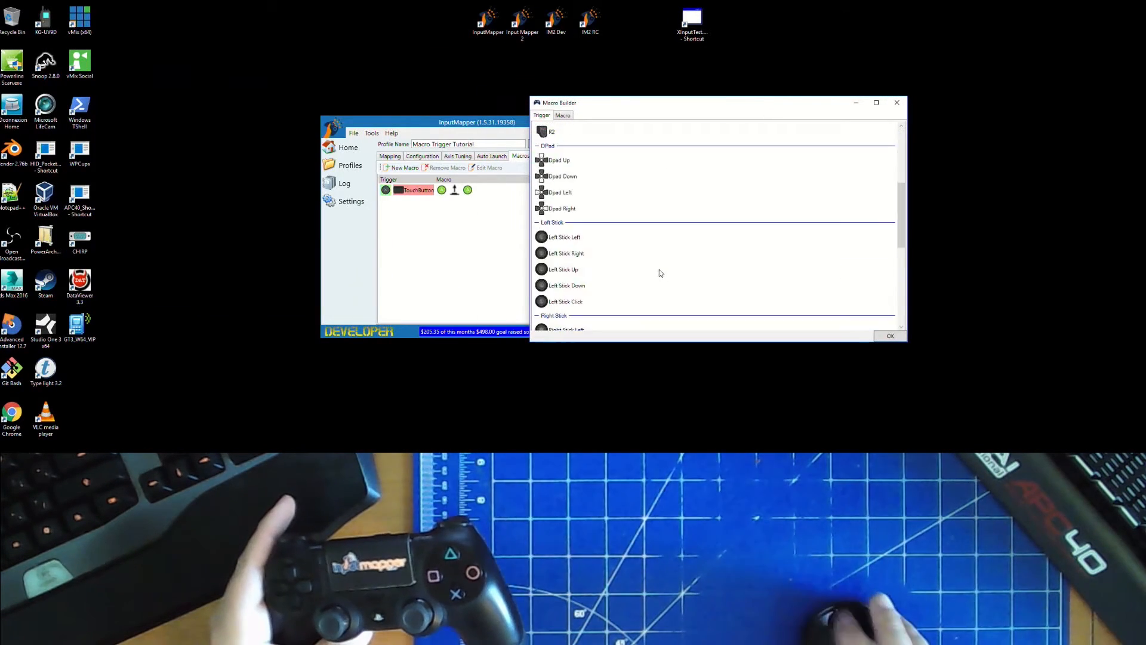
- Save a touchpad-click macro that presses B, waits for release, then releases B
scroll("down", 3)
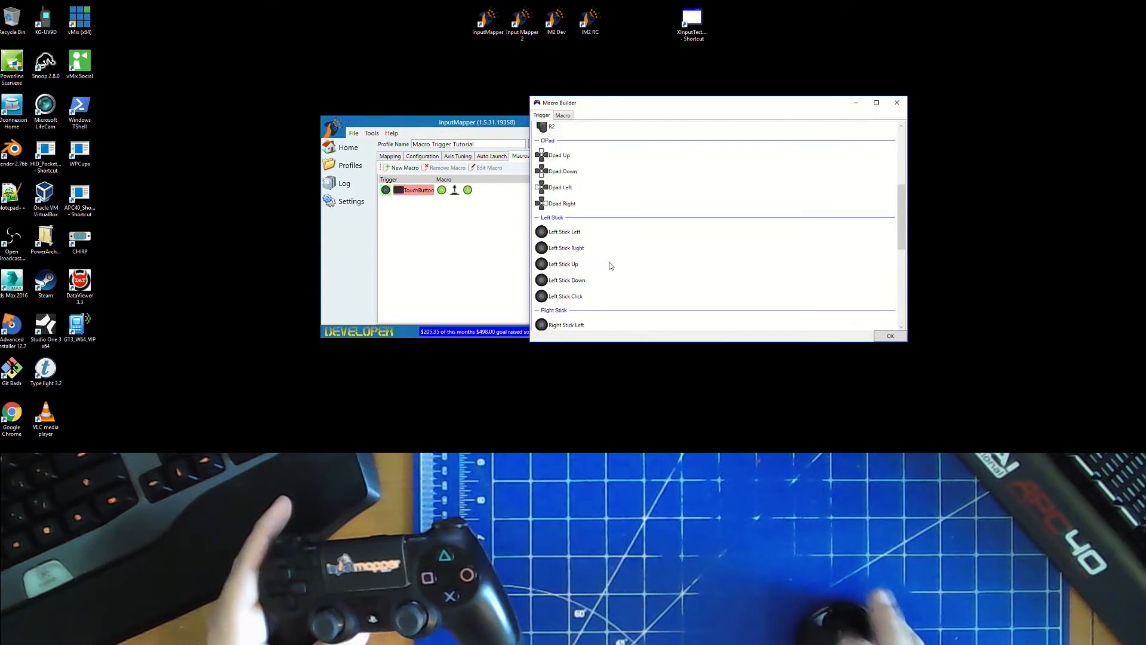
left_click(562, 116)
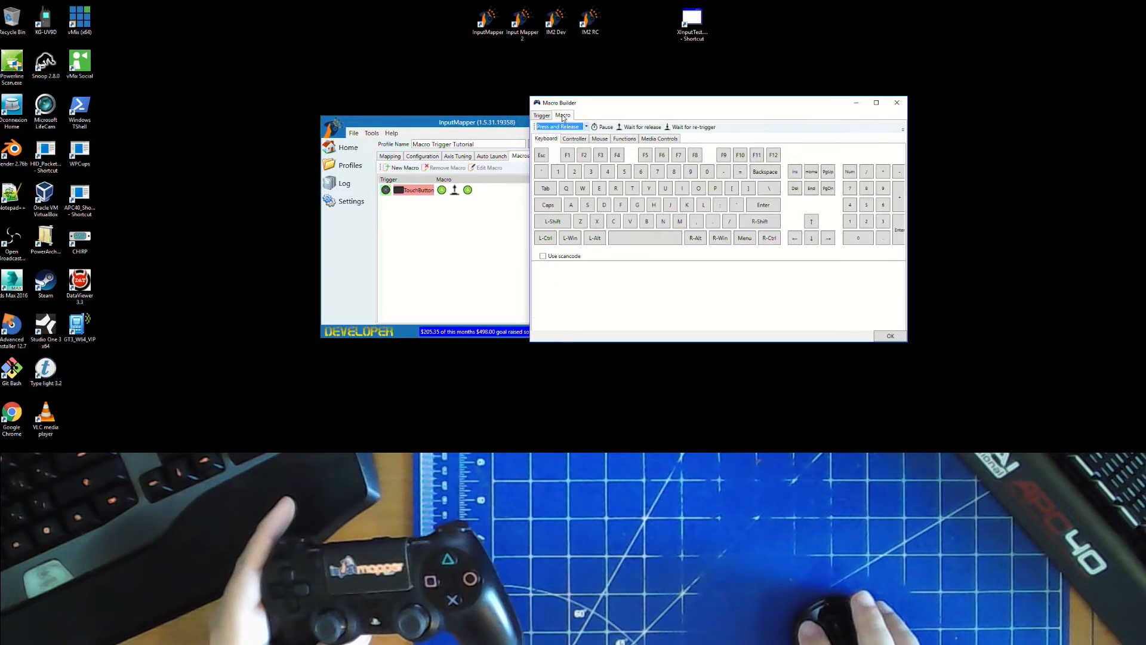
left_click(574, 138)
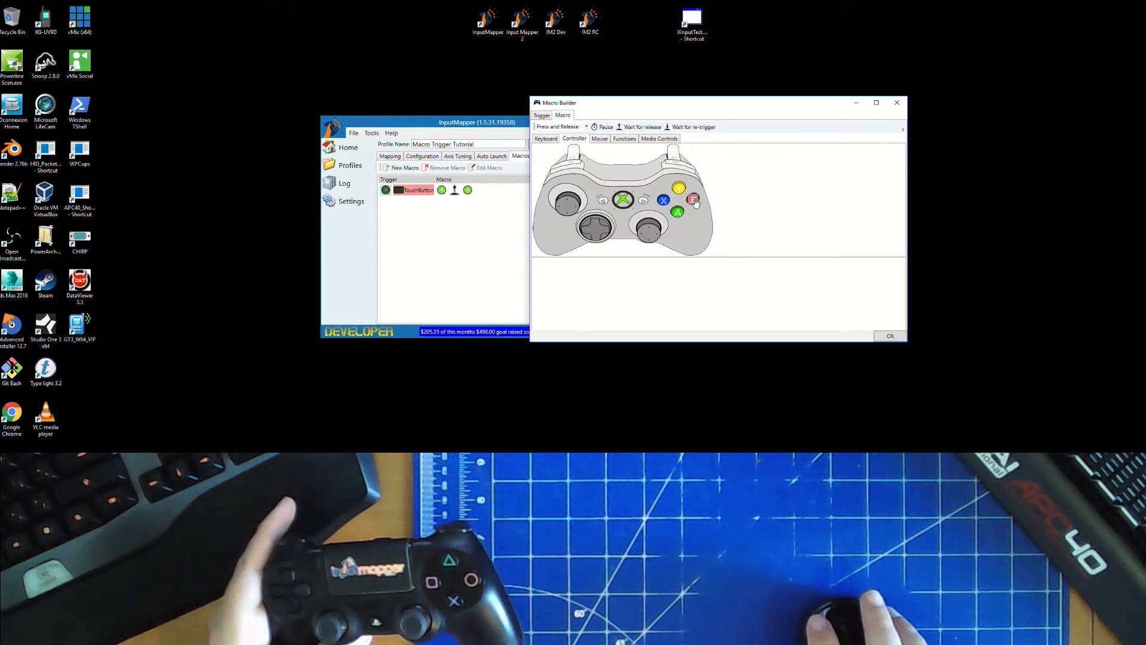
left_click(693, 199)
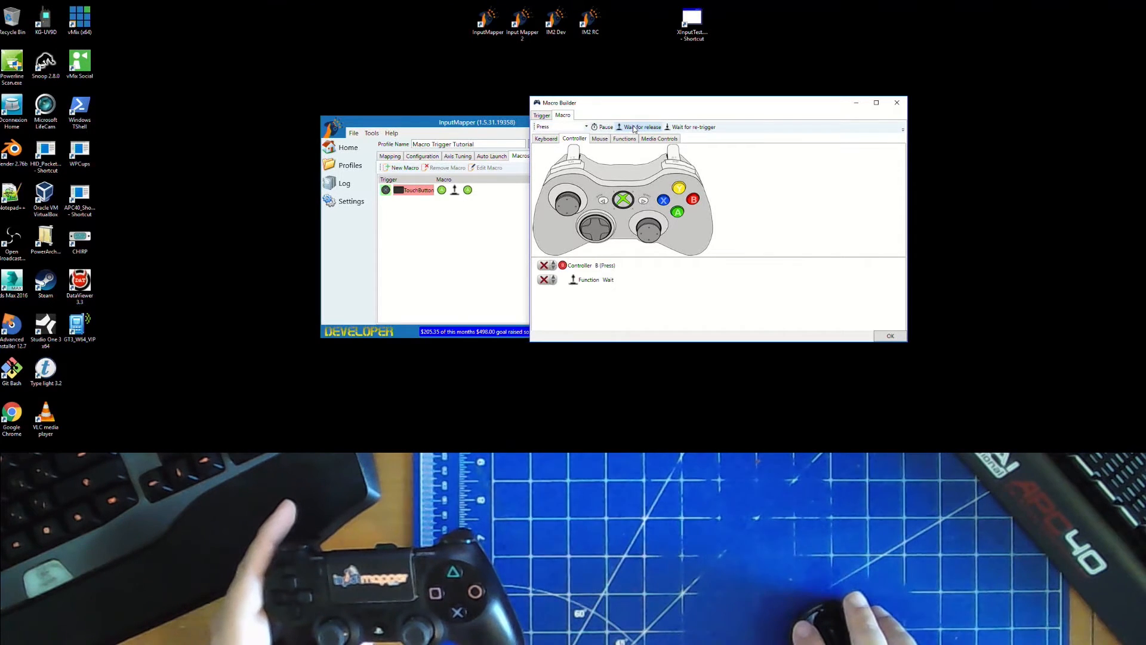
left_click(562, 126)
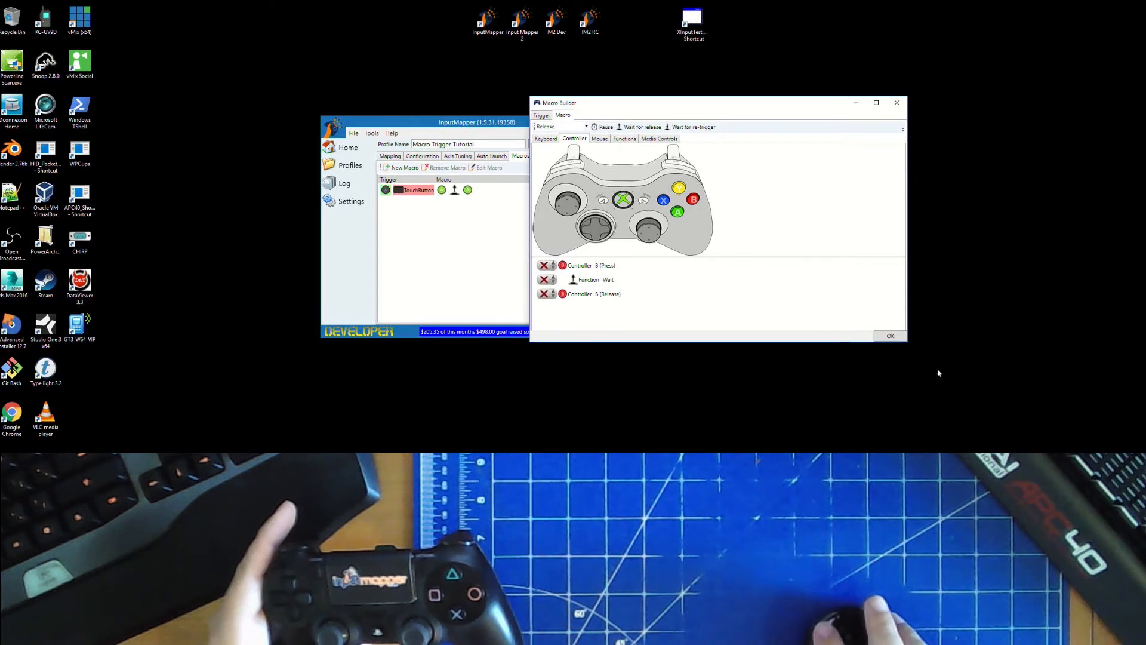
left_click(890, 335)
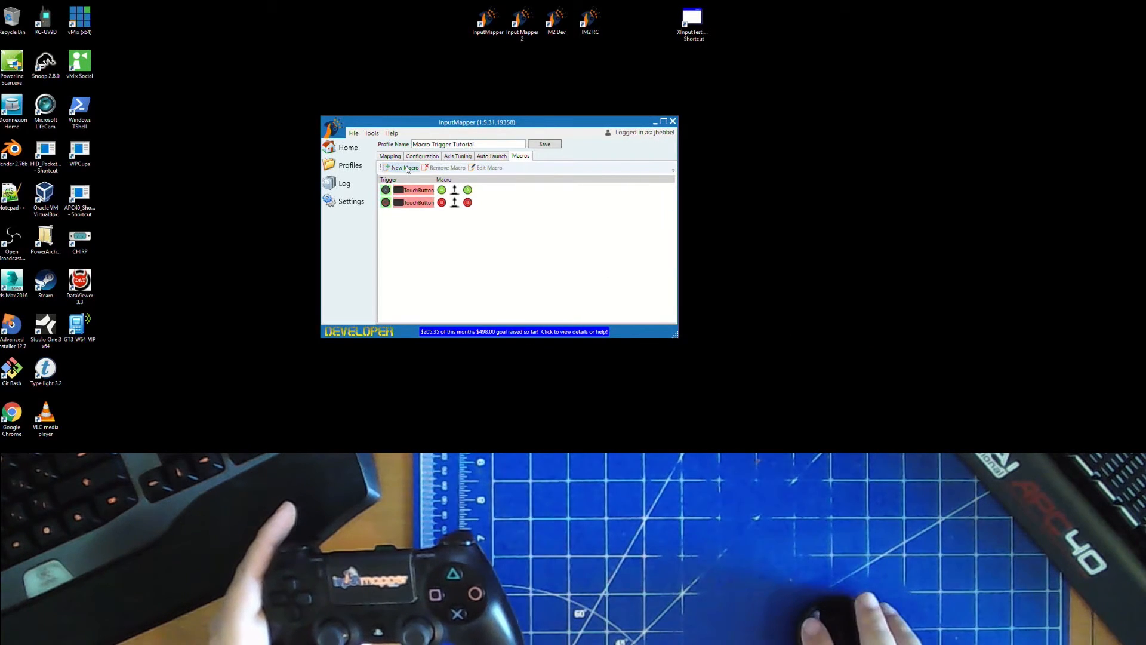
- Add a touchpad-click macro that presses X, waits for release, then releases X
left_click(406, 168)
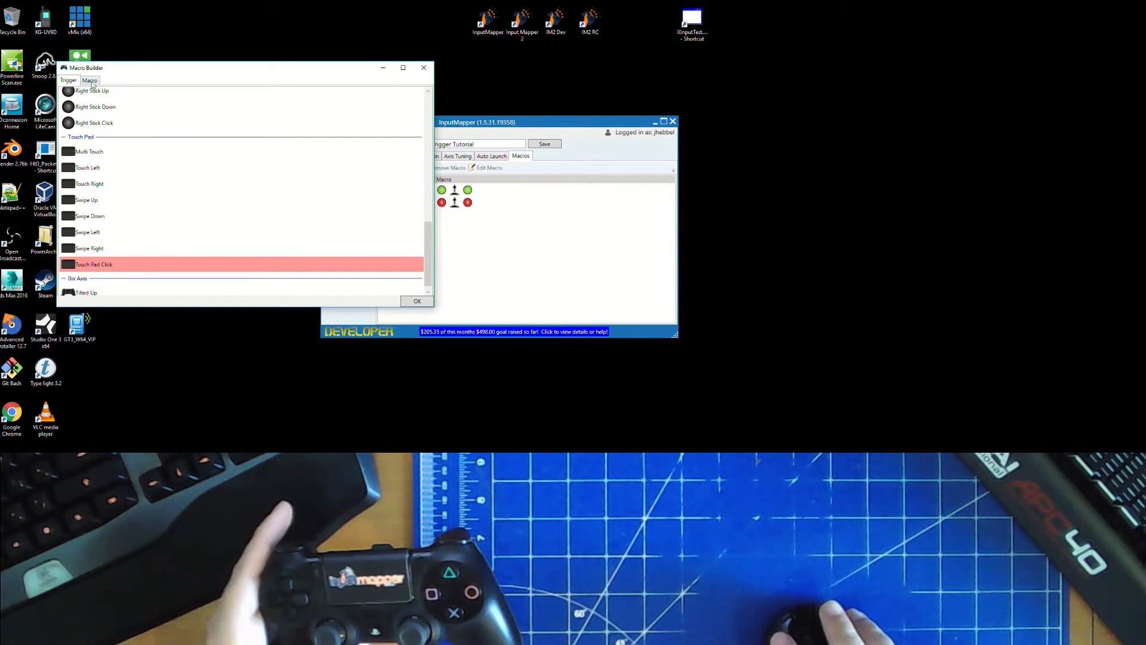
left_click(89, 80)
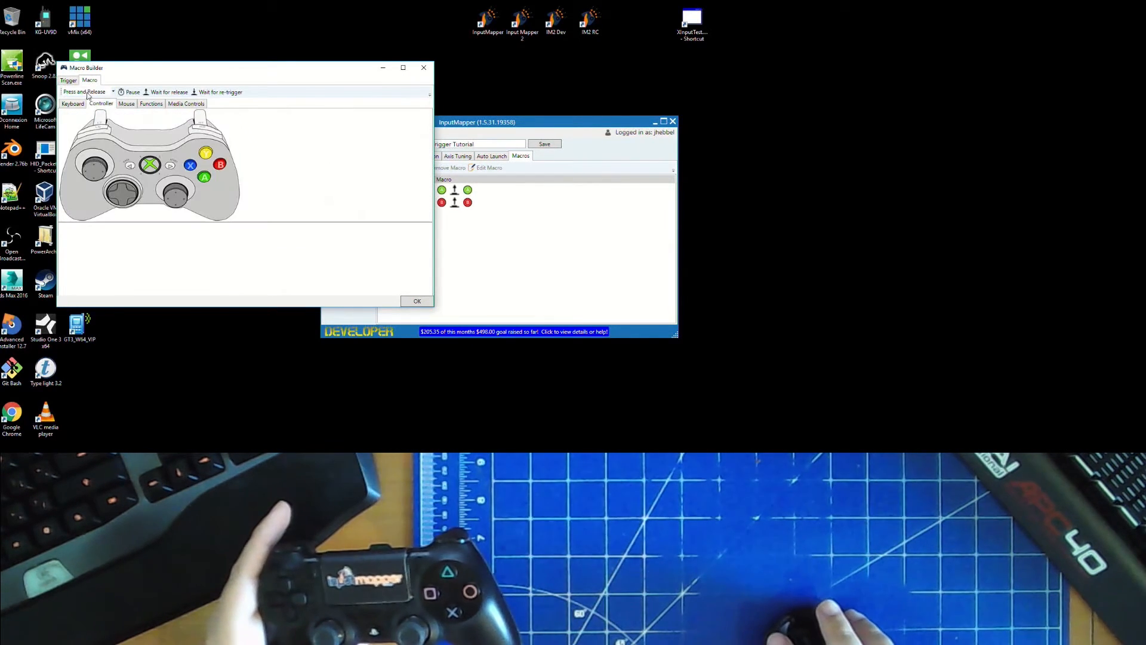
left_click(86, 92)
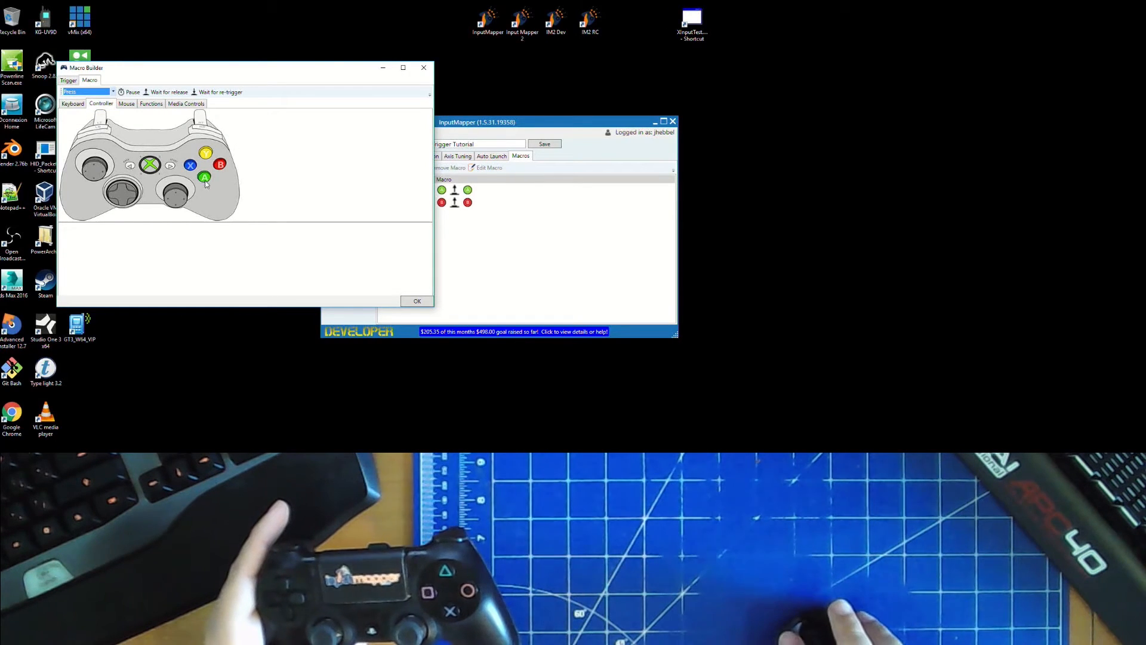
left_click(190, 165)
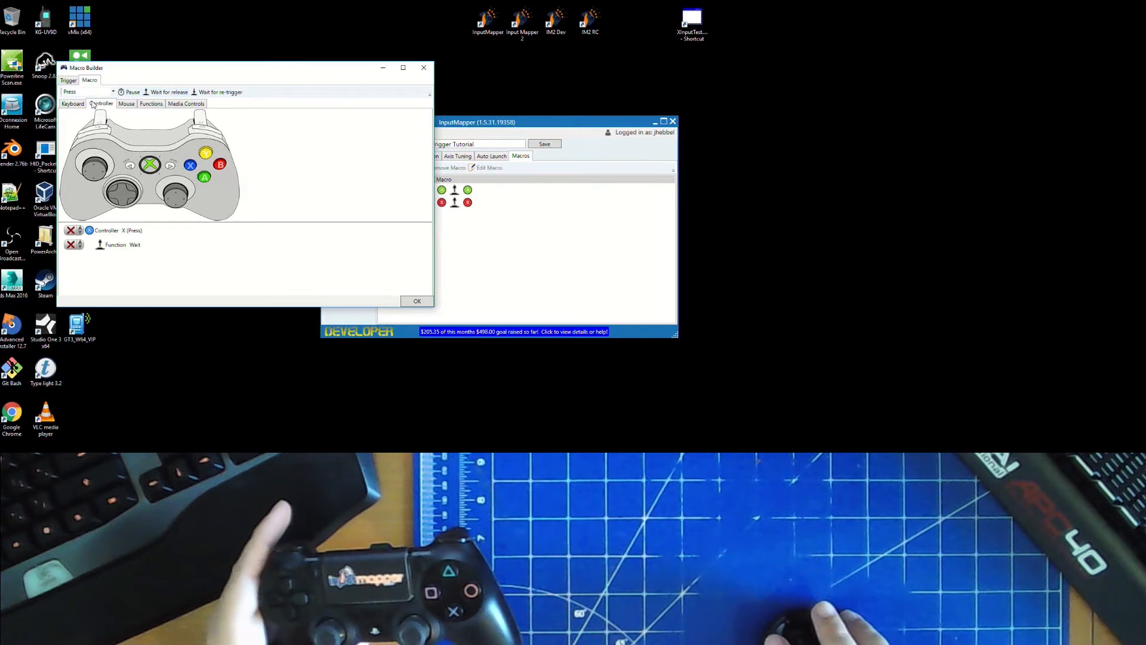
left_click(84, 92)
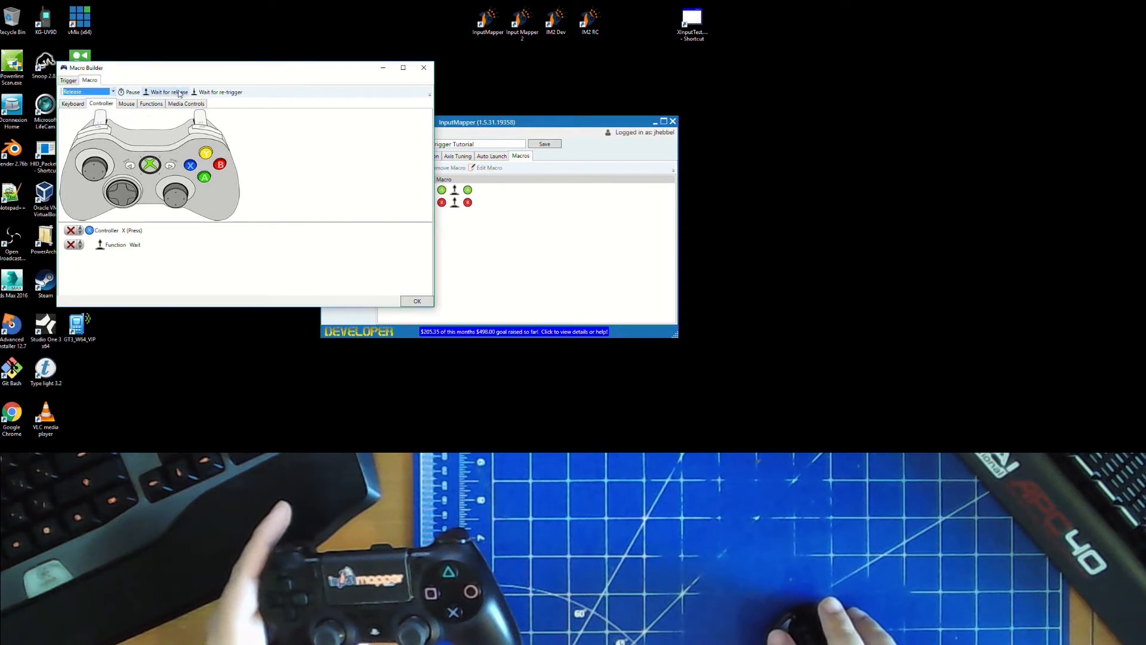
left_click(190, 164)
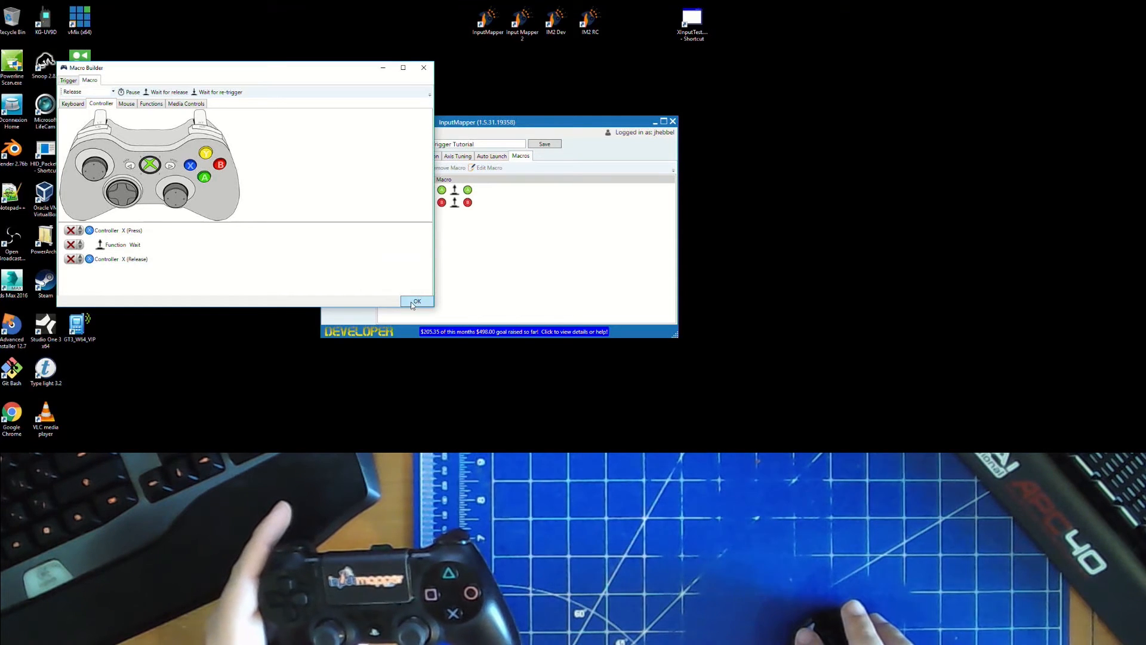
left_click(415, 301)
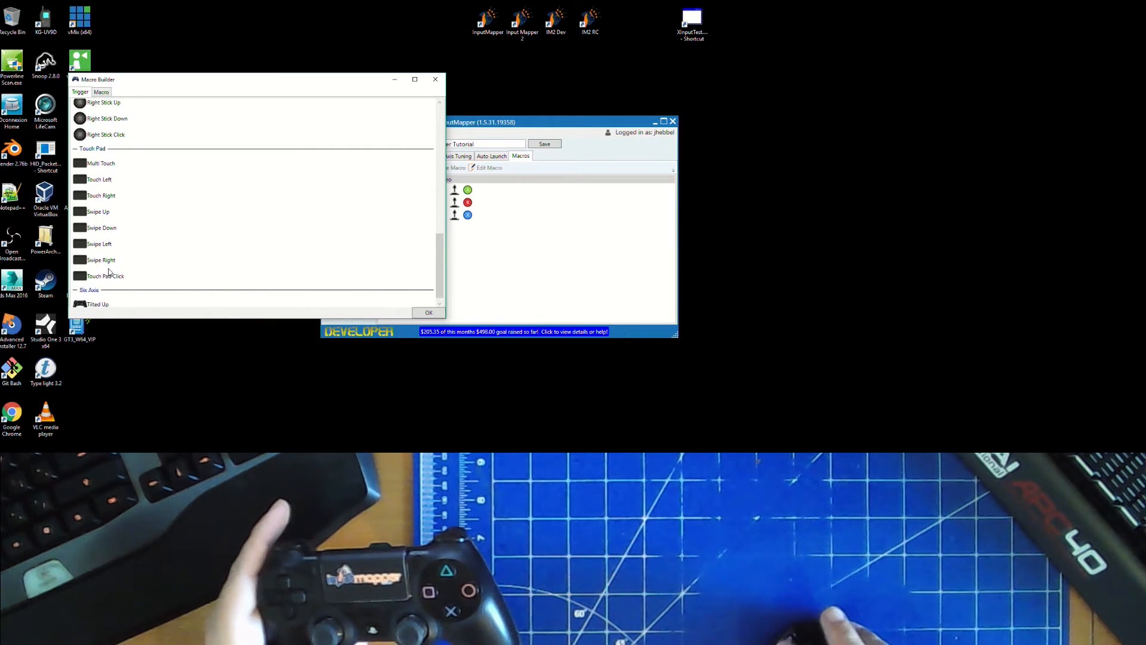
- Add the same press-wait-release macro for the Y button on touchpad click
left_click(100, 92)
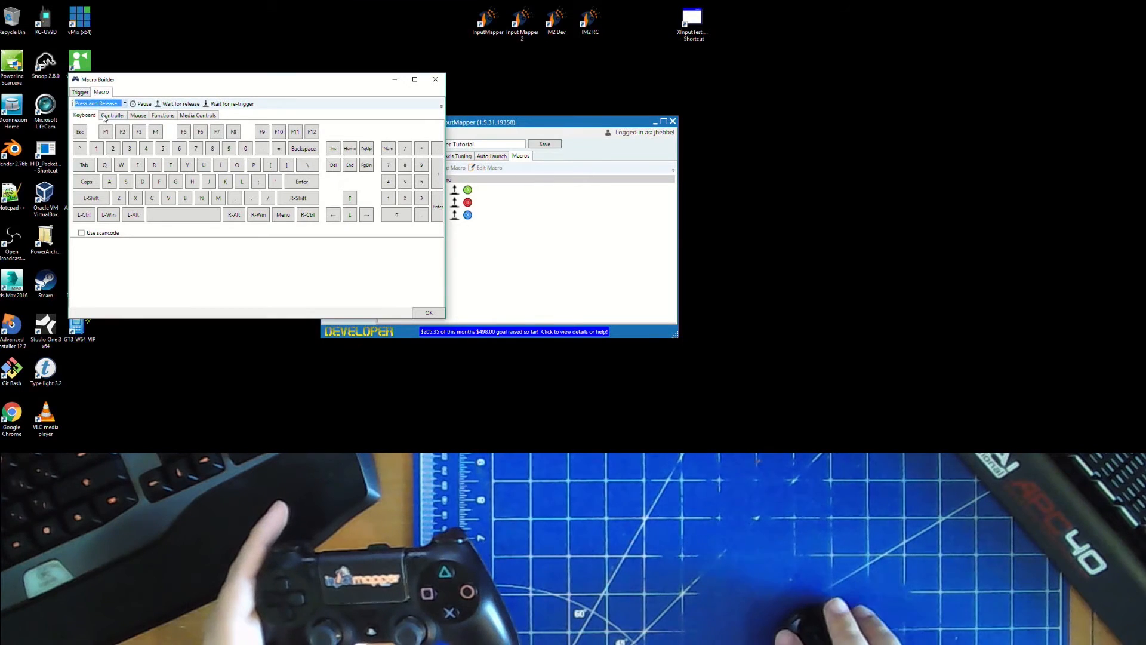
left_click(113, 115)
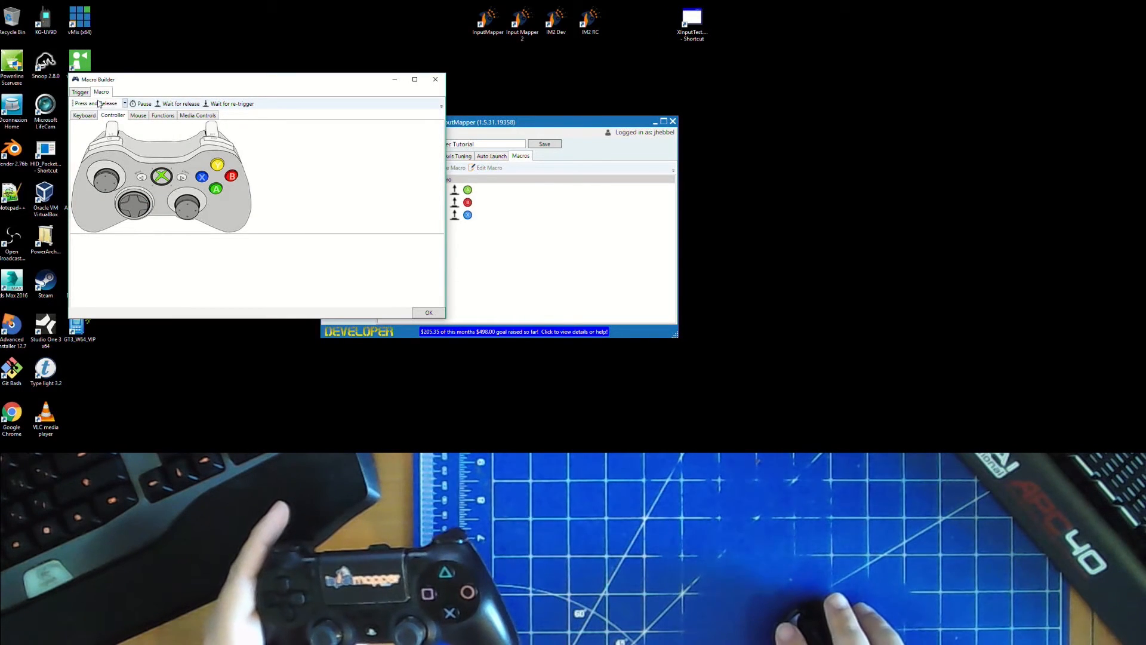
left_click(217, 164)
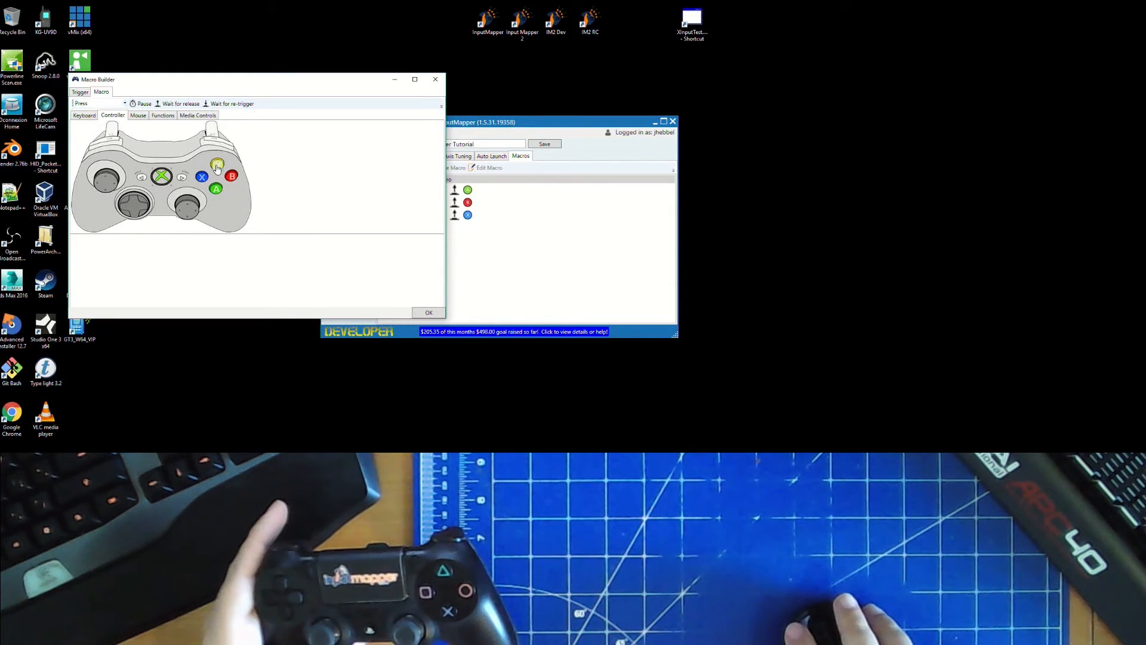
left_click(101, 102)
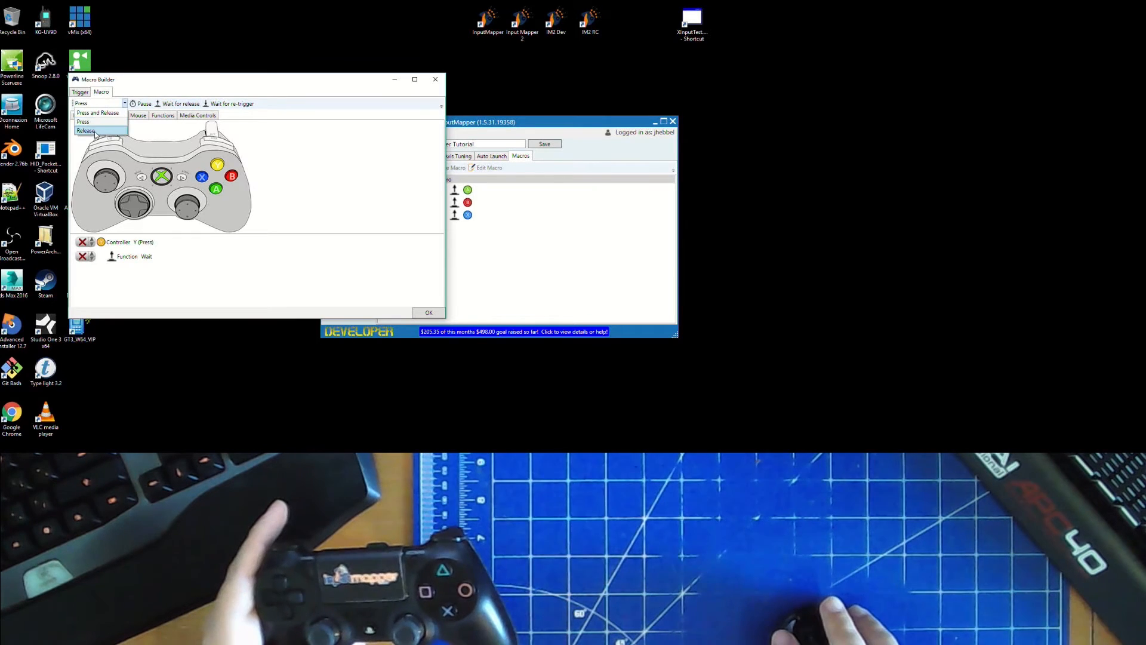
left_click(86, 130)
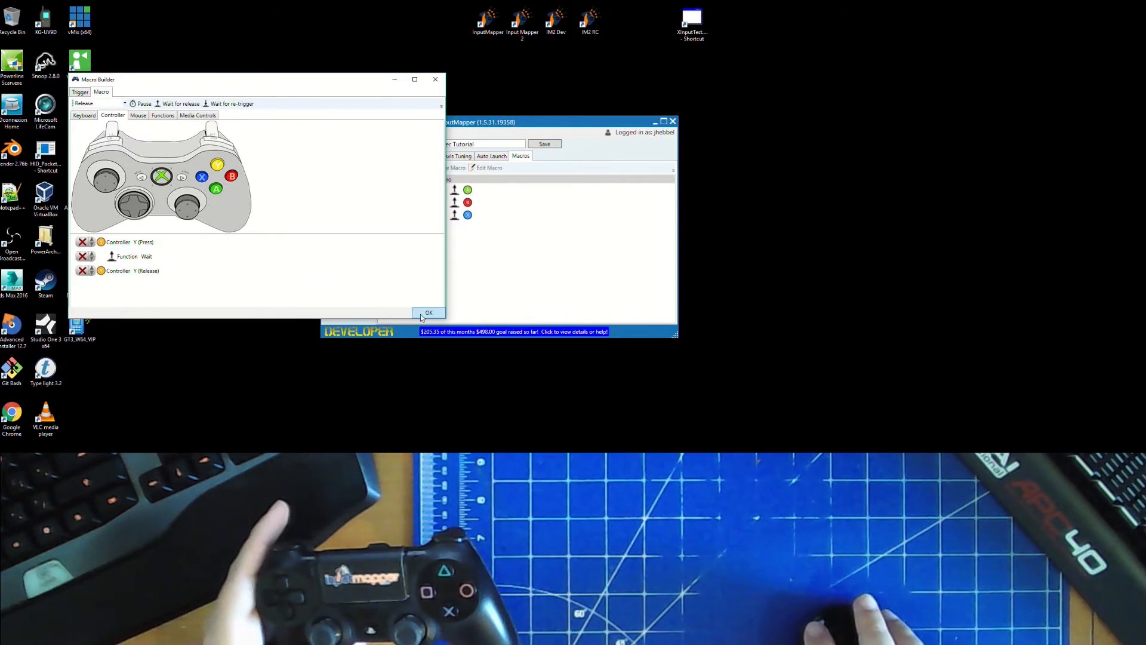
left_click(428, 313)
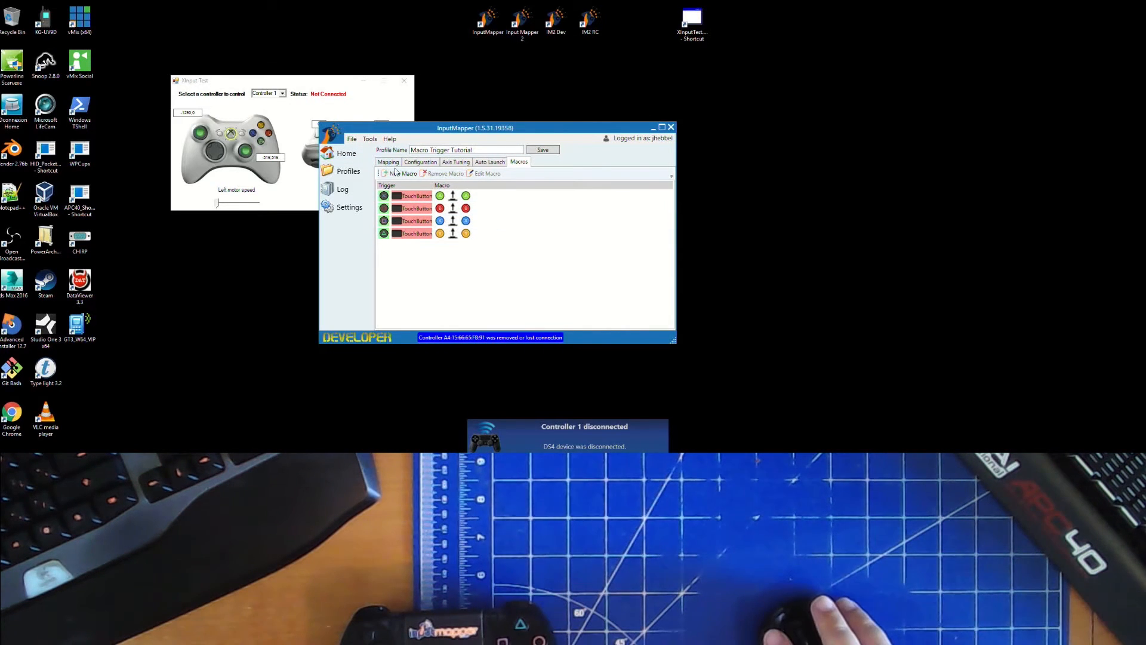
- Start a new macro triggered by Touch Pad Click and move to its actions
left_click(403, 174)
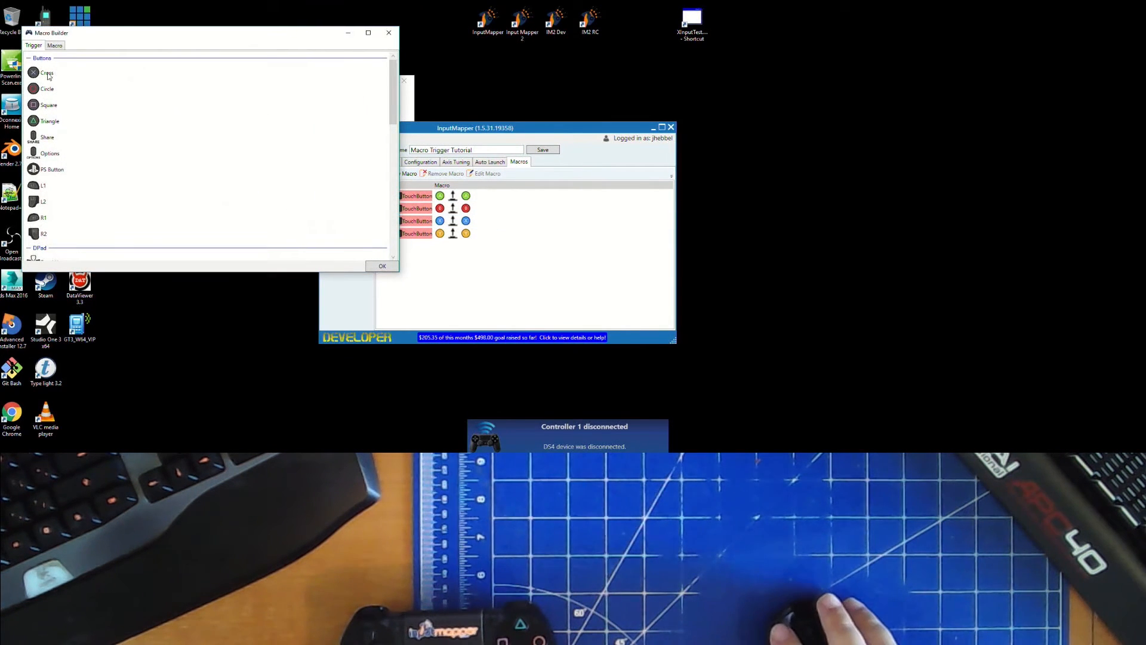
scroll("down", 3)
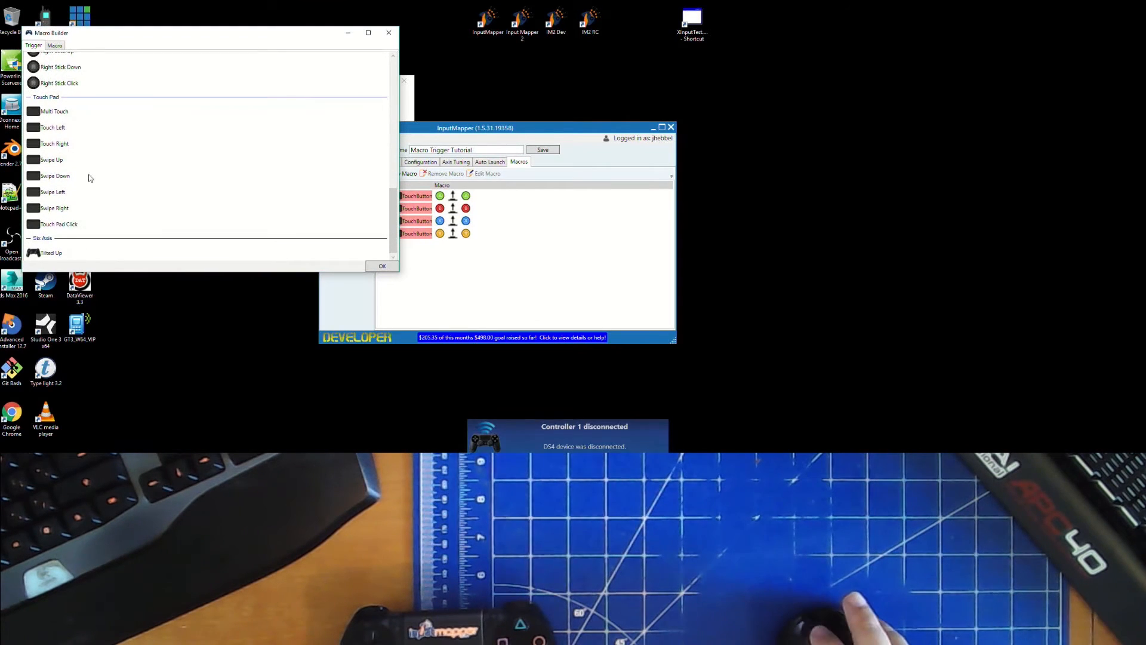
left_click(59, 223)
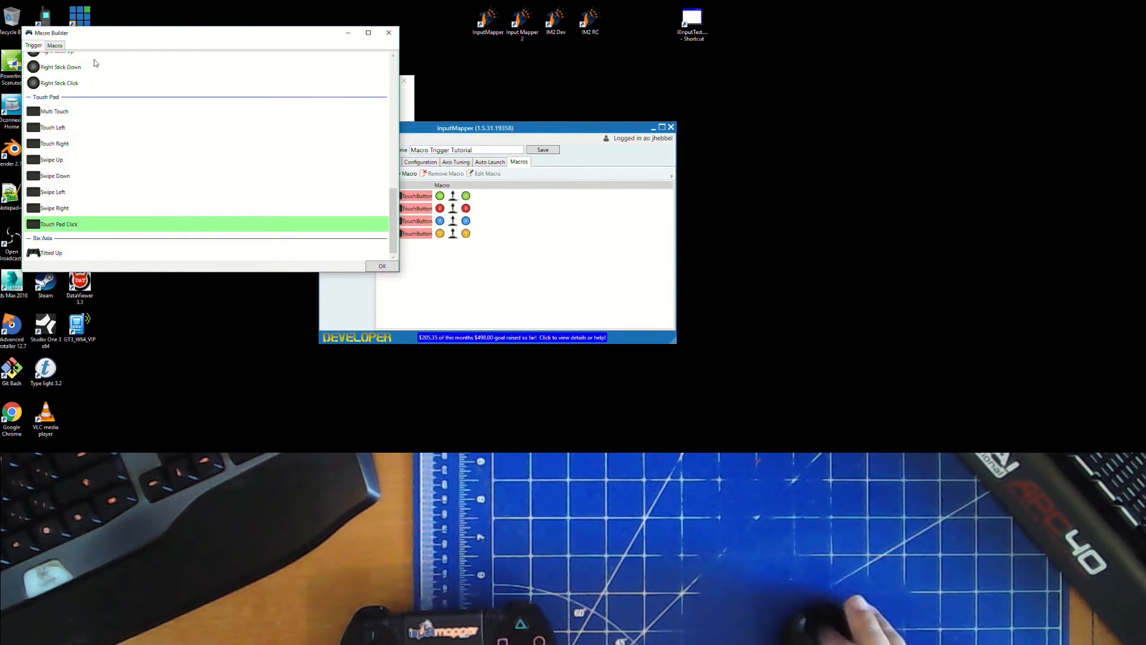
left_click(55, 46)
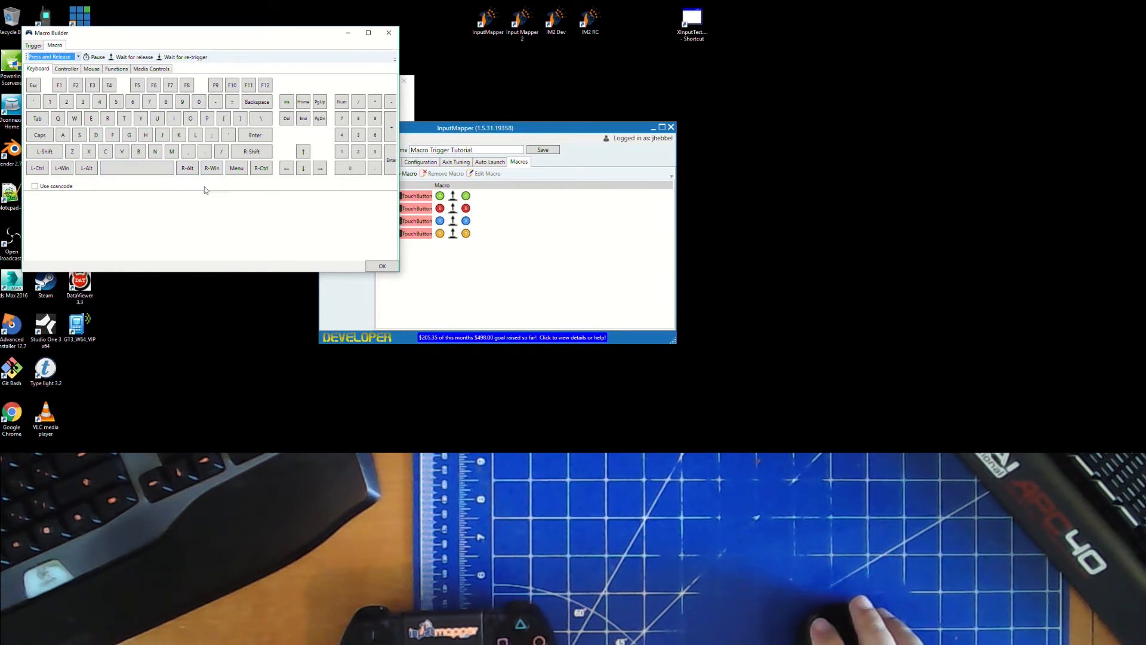
left_click(123, 119)
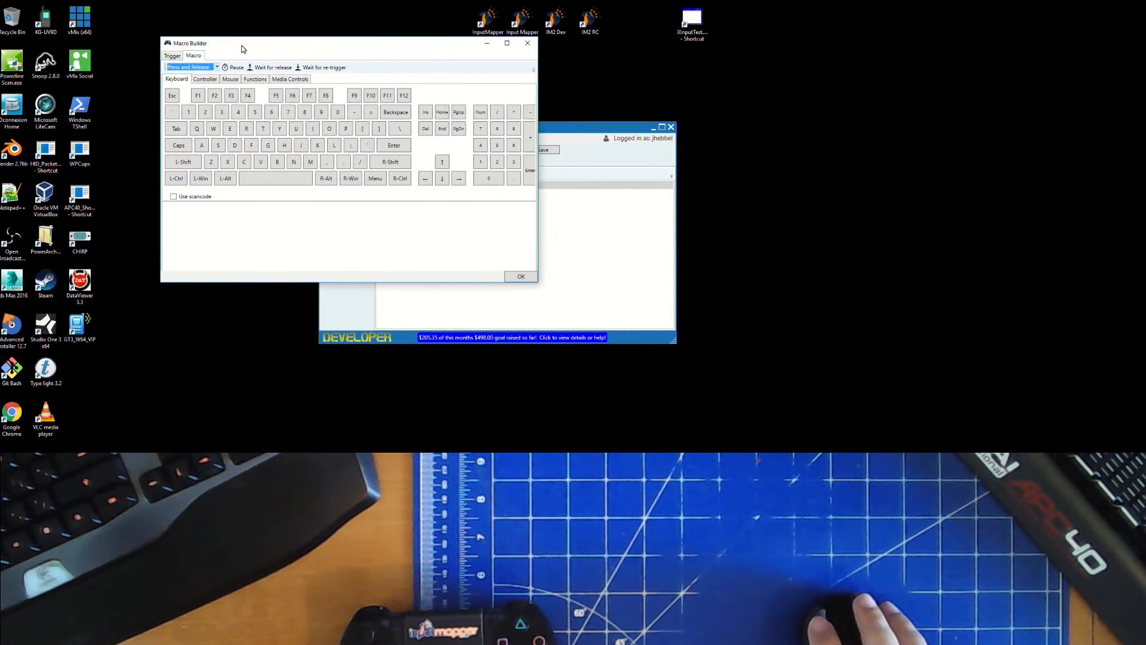
- Browse the controller and function outputs, then save a keyboard Q press macro
left_click(204, 79)
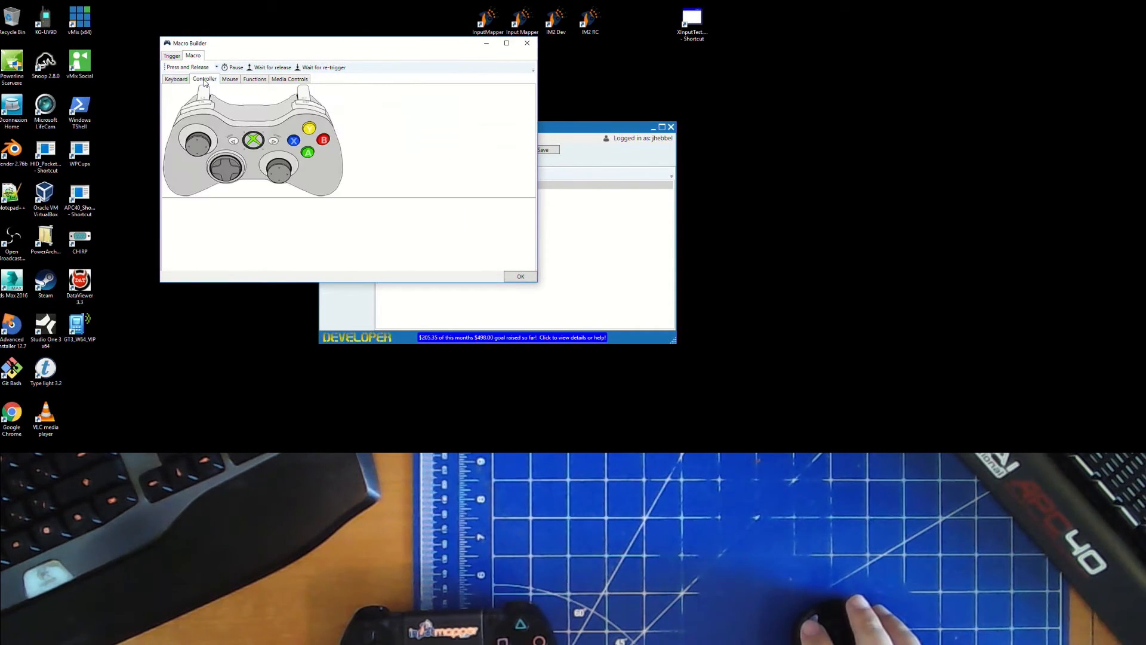
left_click(254, 79)
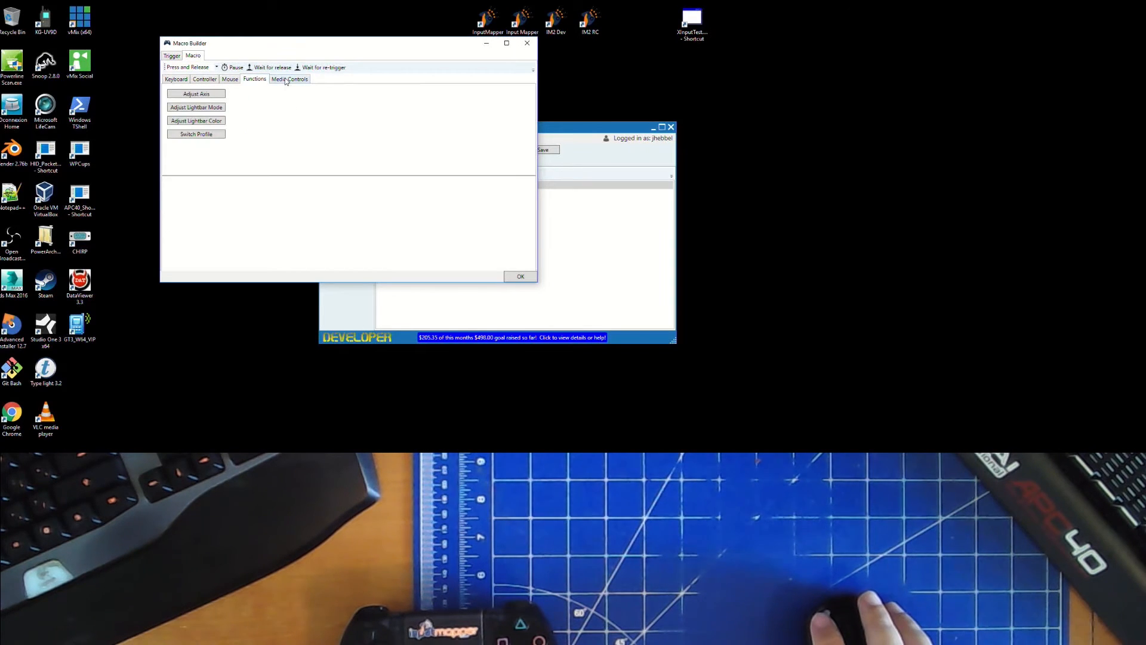
left_click(204, 79)
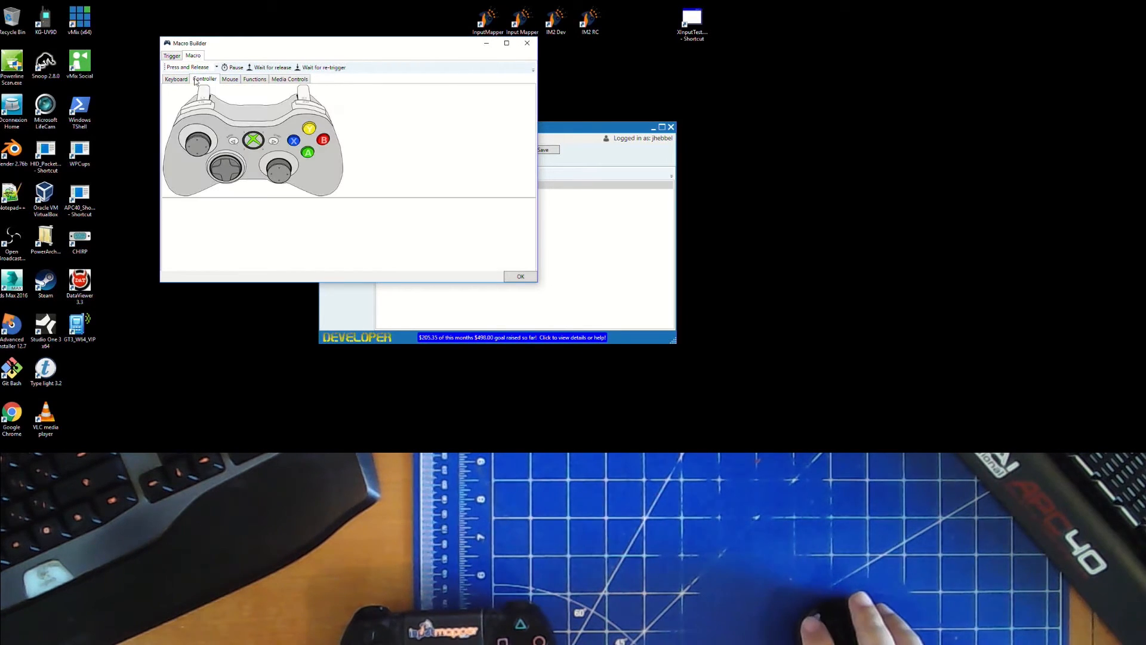
left_click(176, 79)
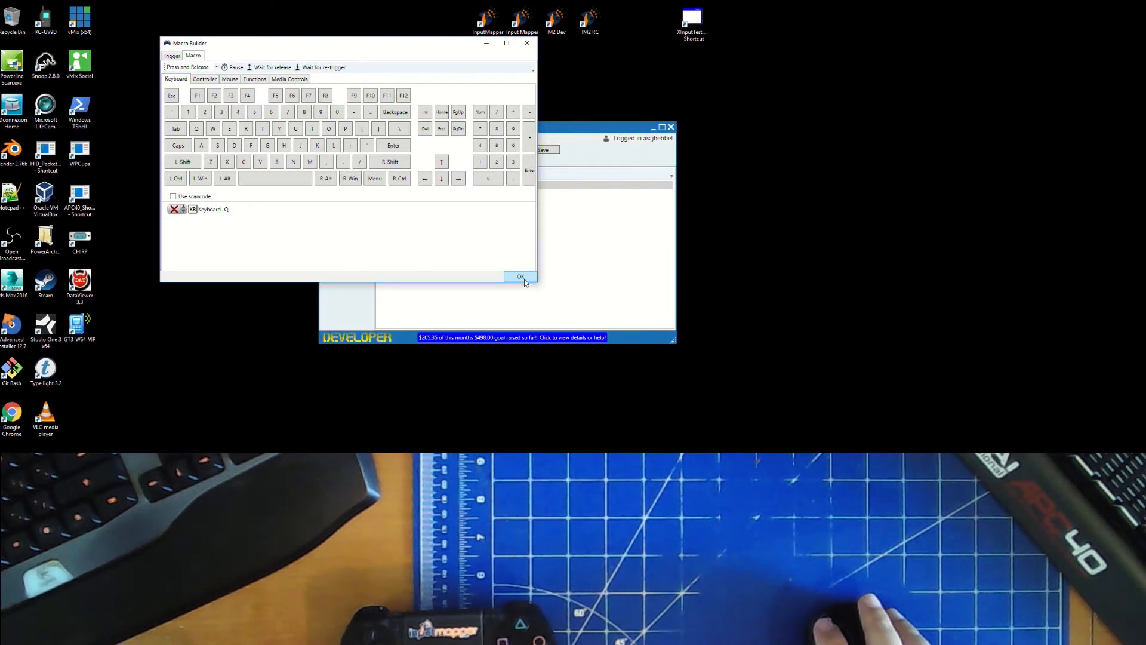
left_click(520, 277)
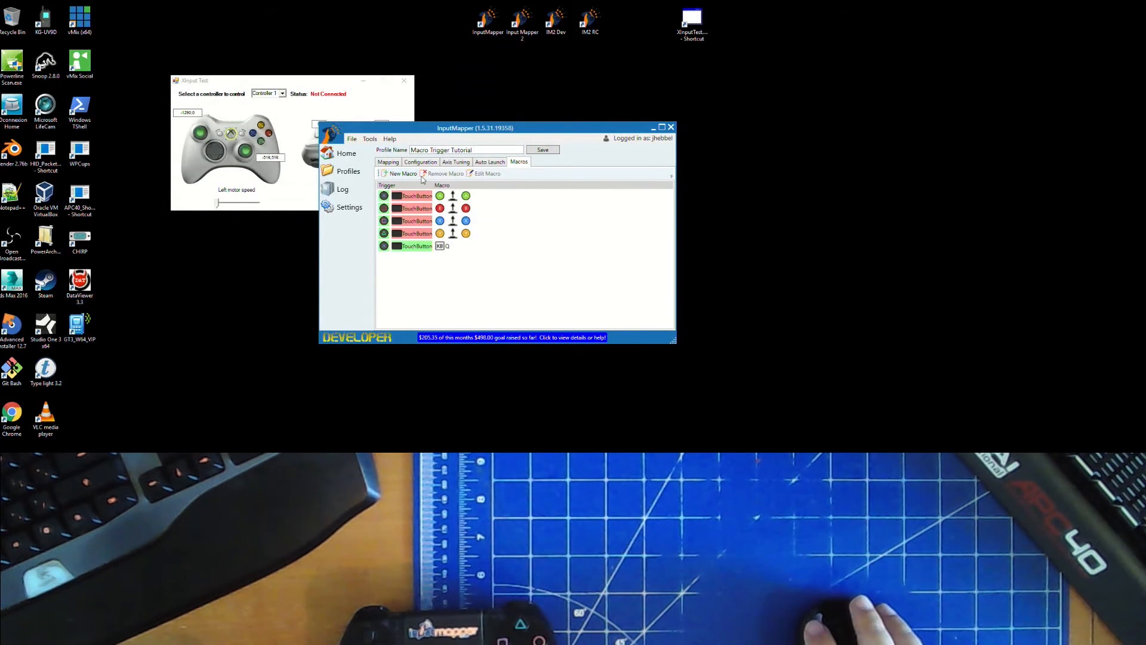
- Add a touchpad-click macro that presses keyboard W
left_click(402, 173)
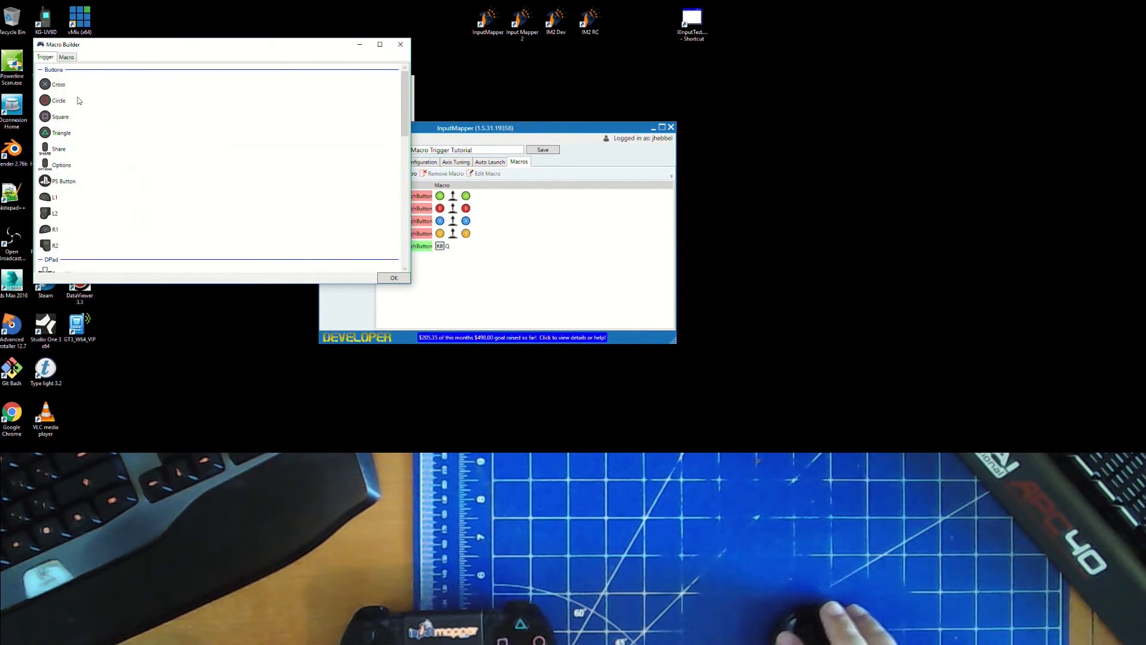
scroll("down", 3)
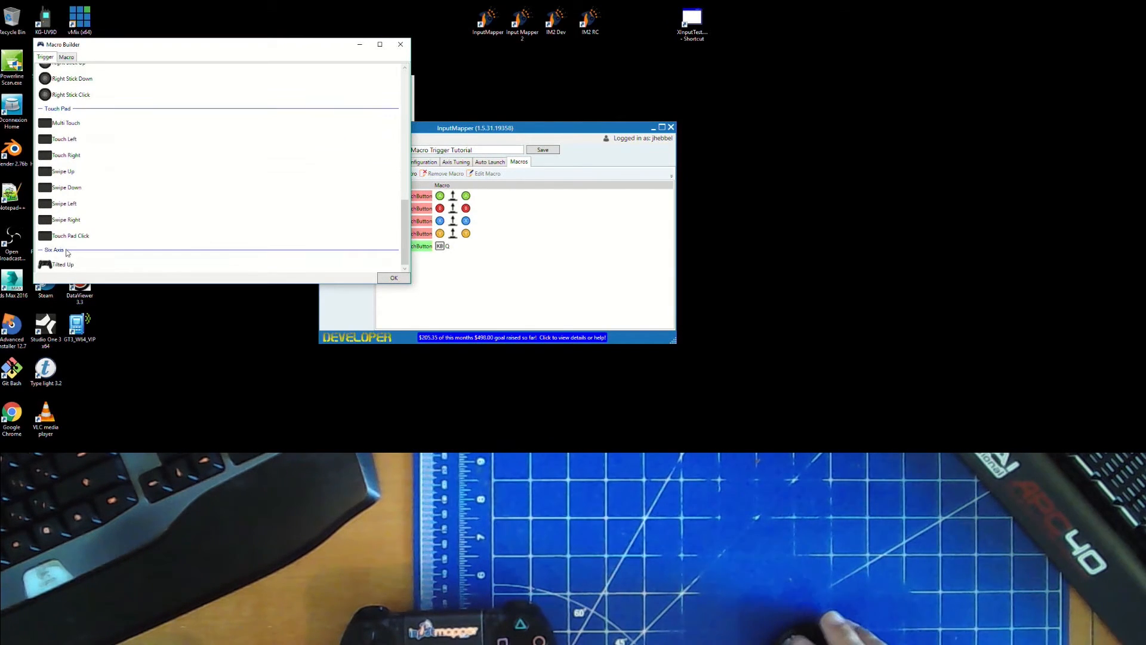
left_click(67, 58)
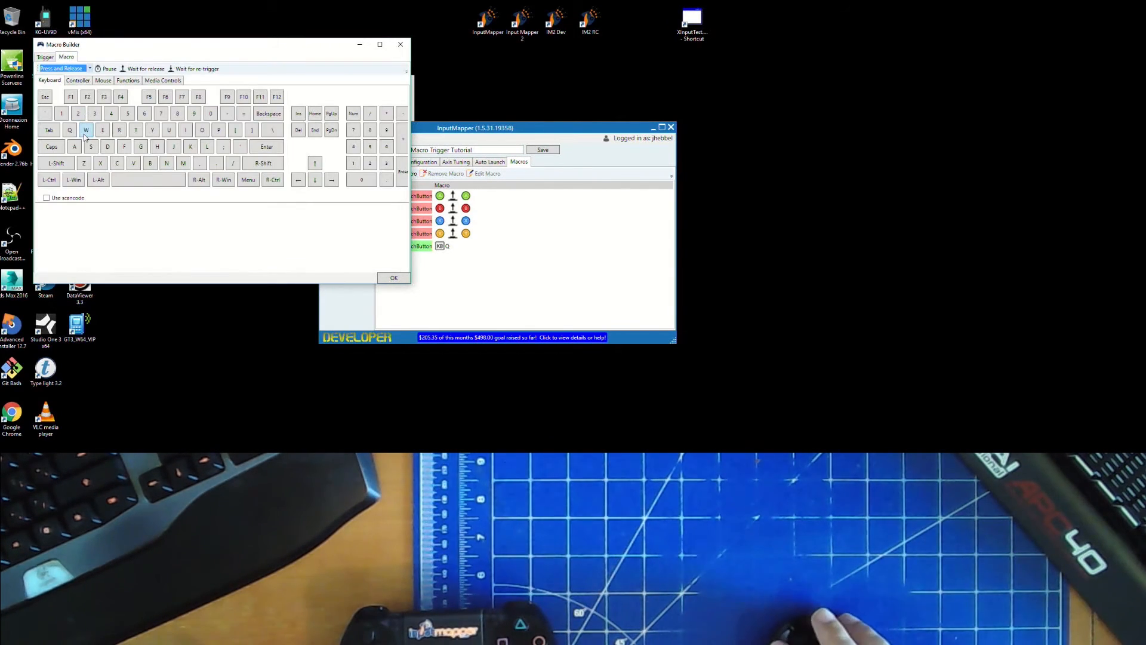
left_click(86, 129)
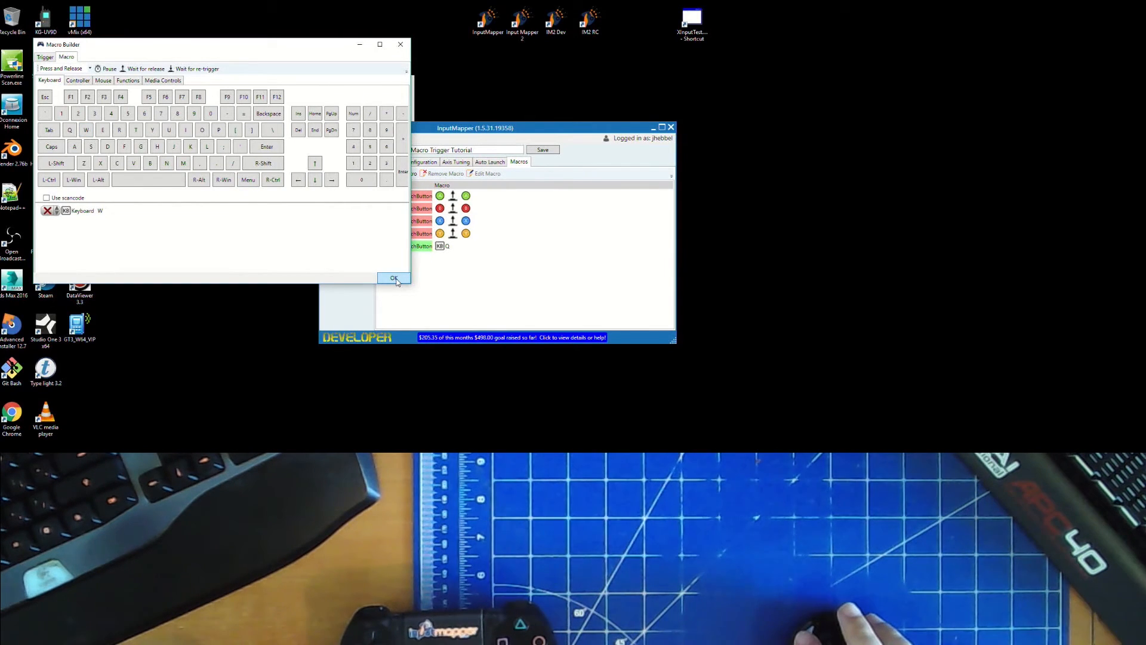
left_click(394, 278)
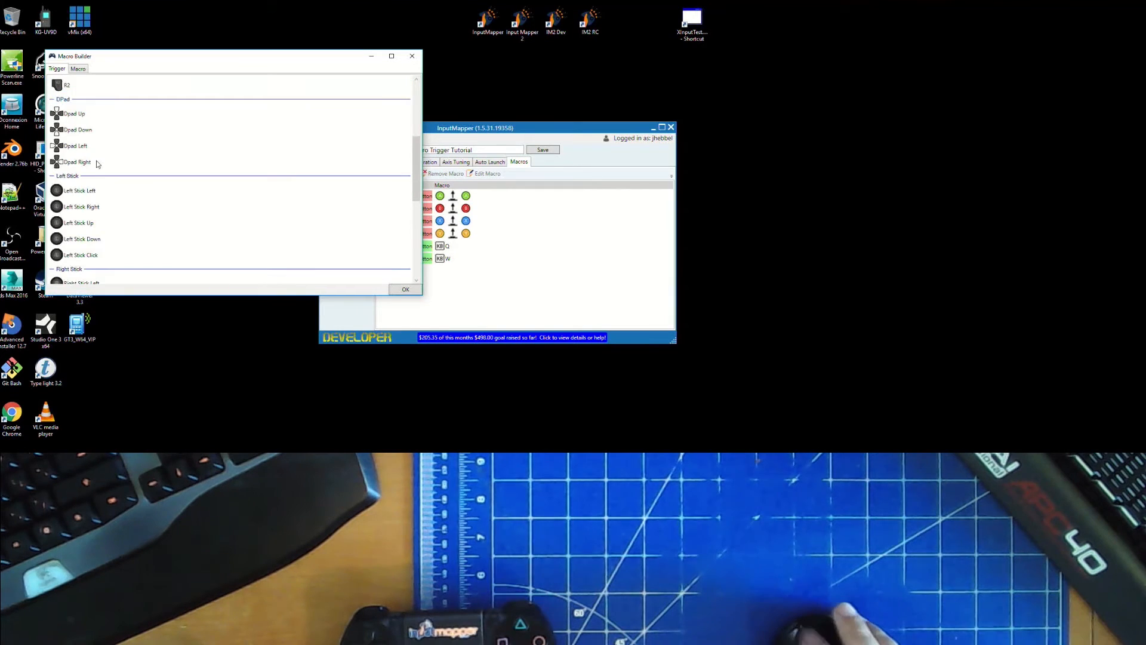
- Add two more touchpad-click macros pressing keyboard E and R
scroll("down", 3)
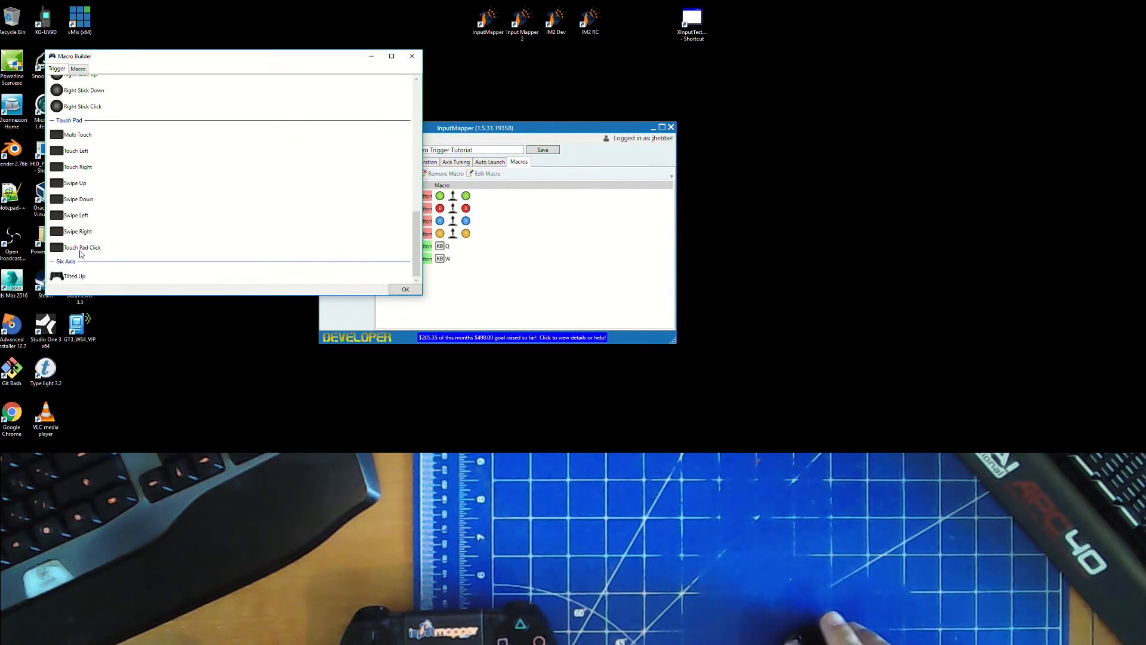
left_click(79, 68)
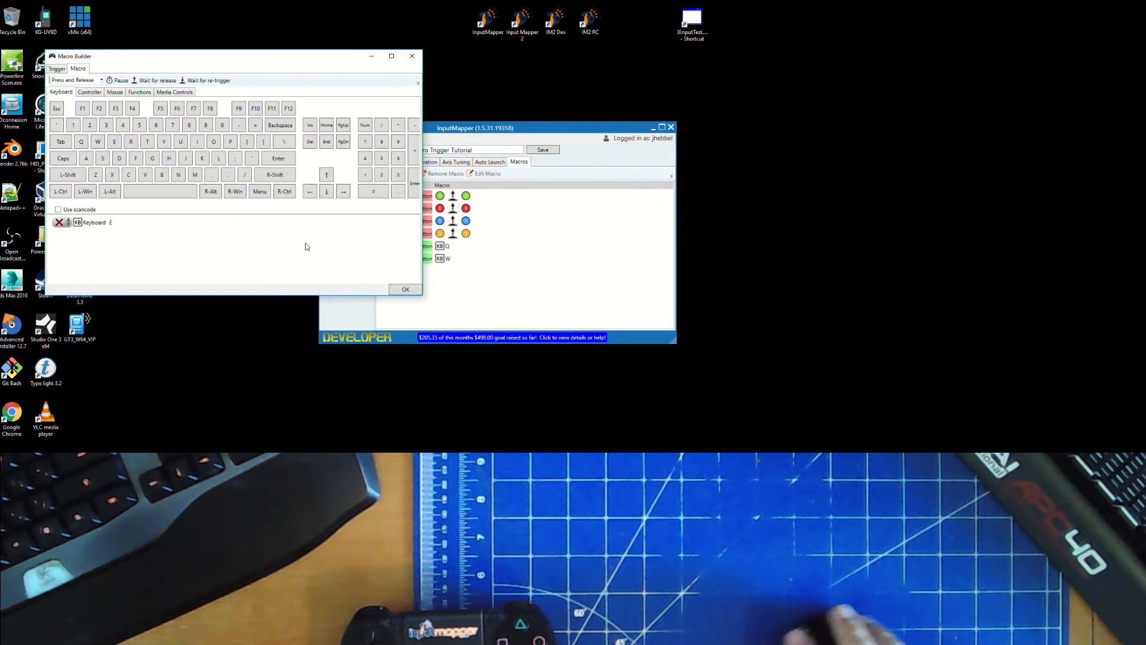
left_click(405, 289)
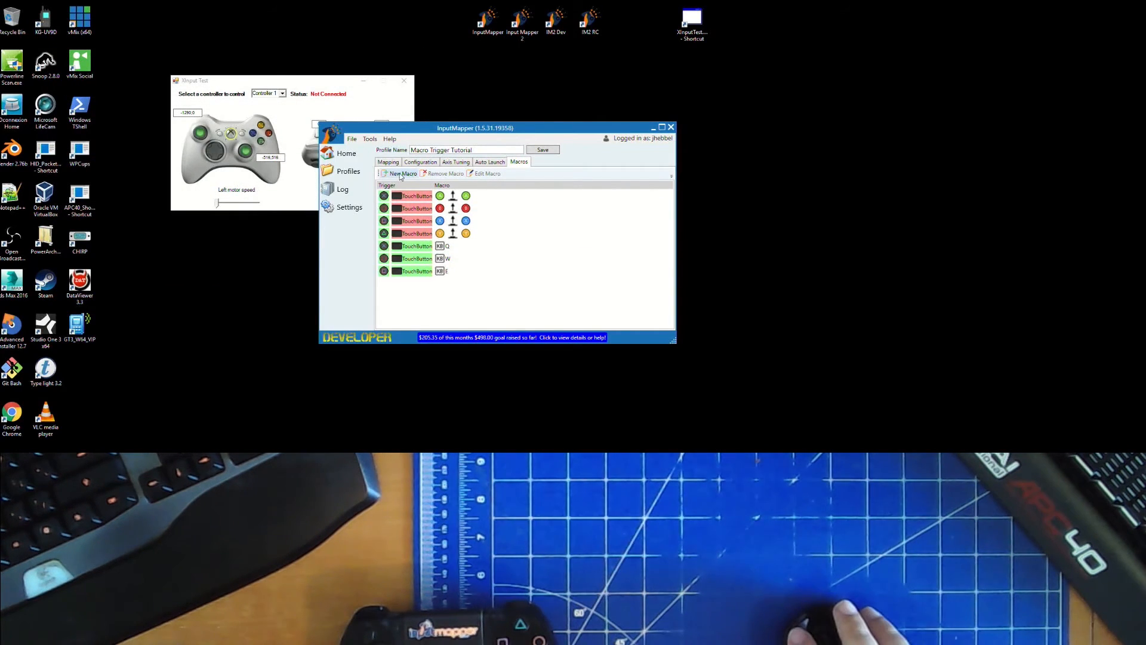
left_click(403, 173)
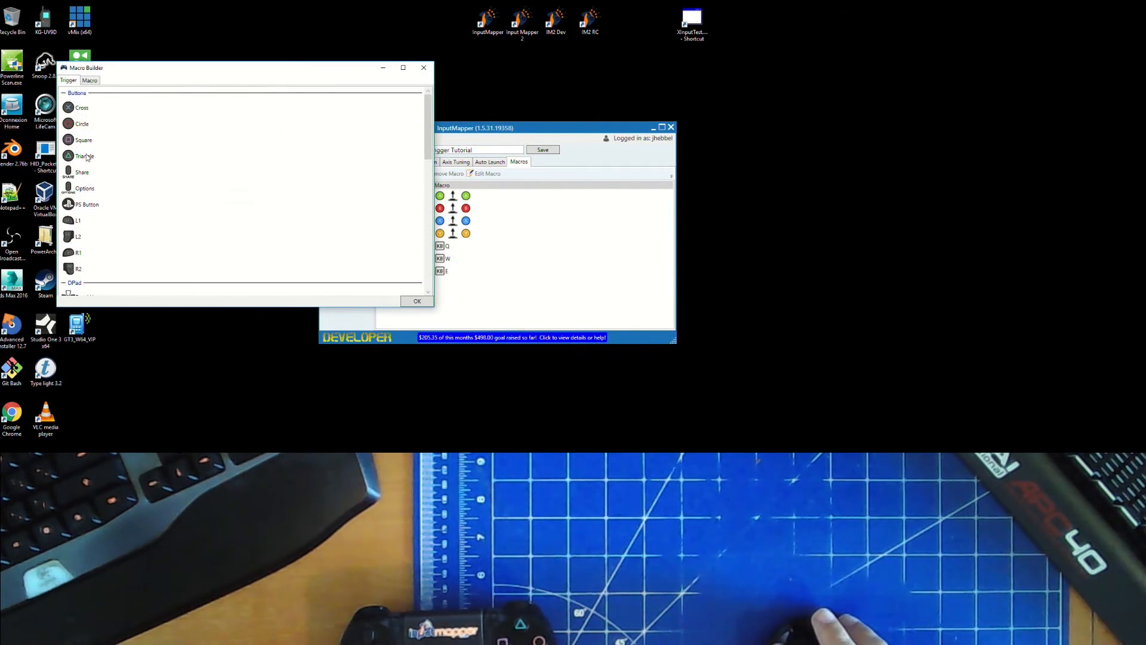
scroll("down", 3)
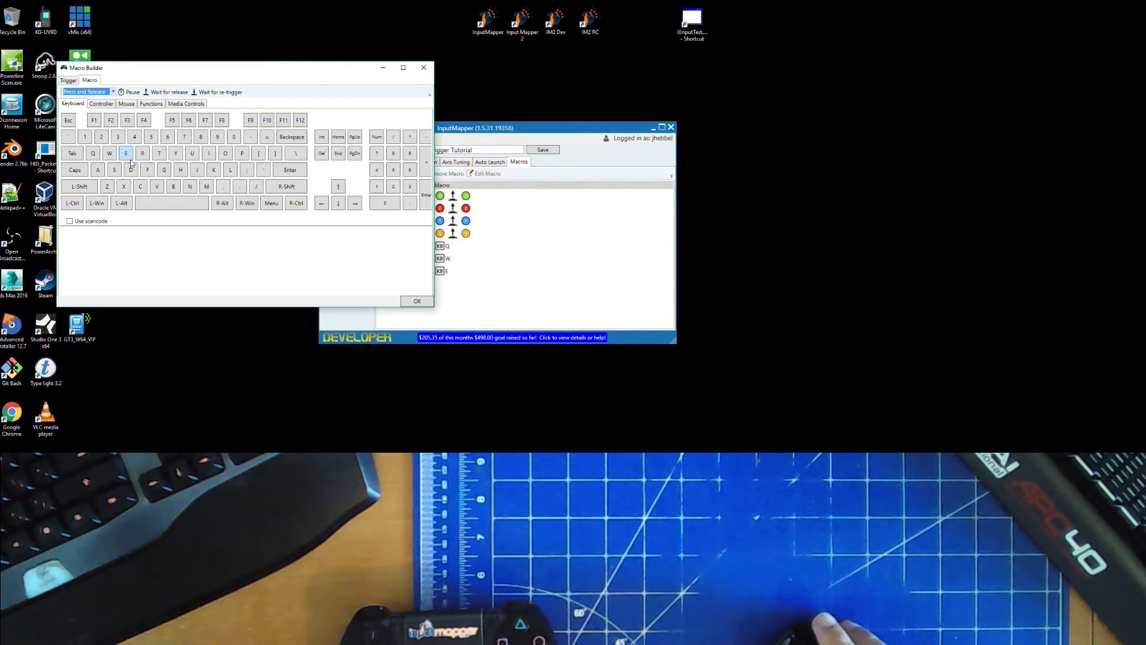
left_click(142, 154)
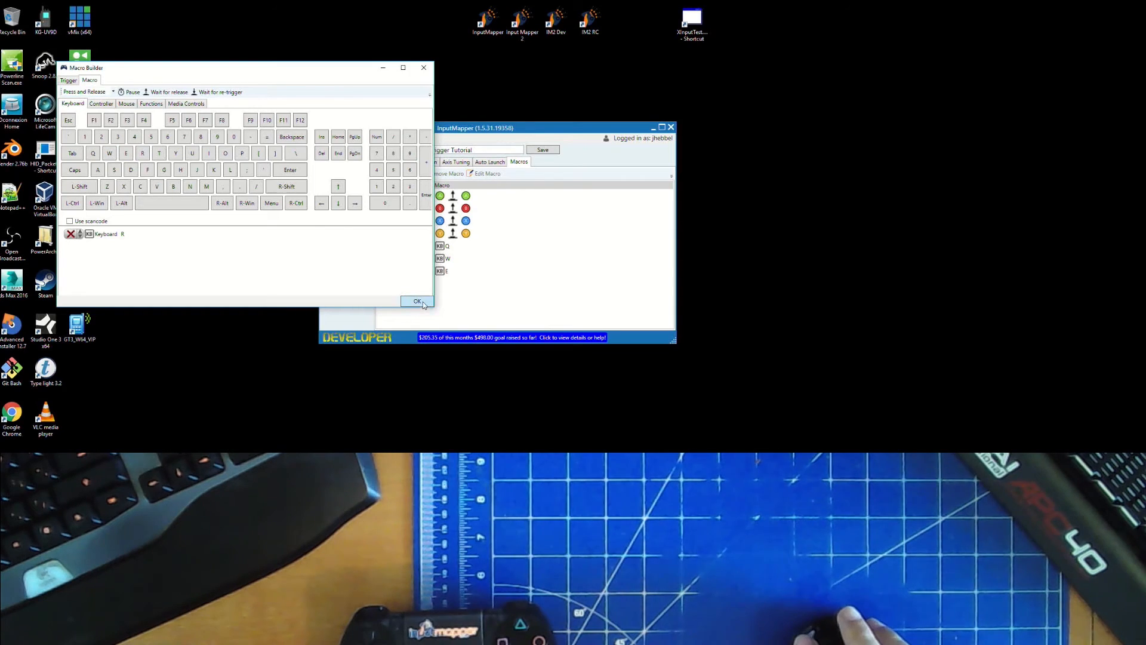
left_click(417, 301)
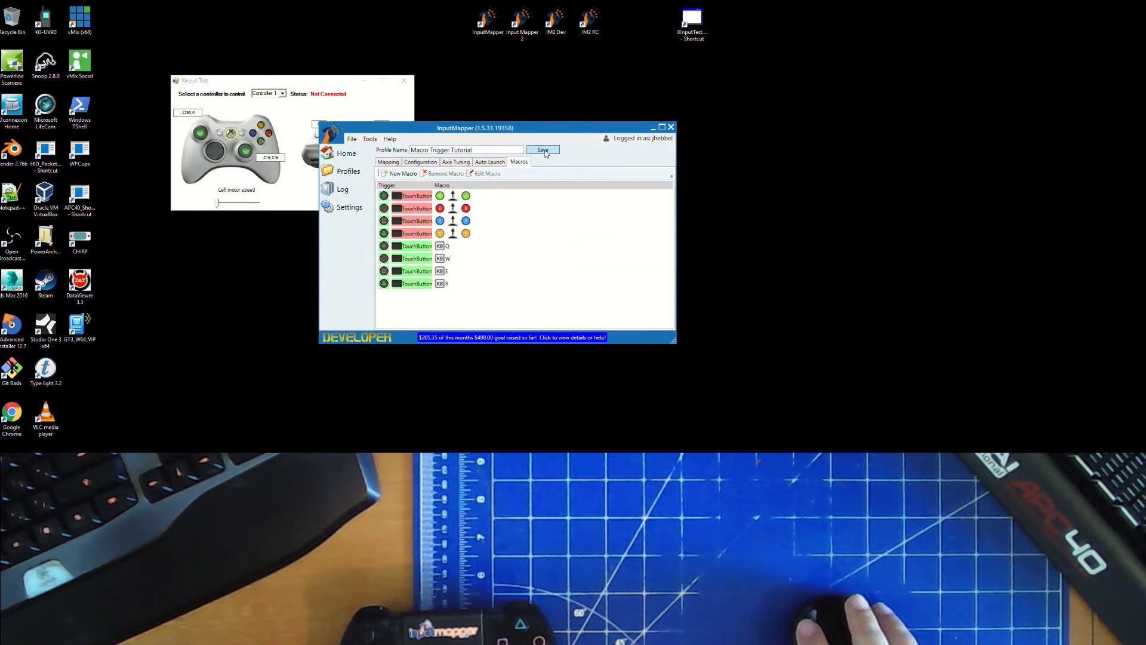
- Save the profile and launch Notepad to test the touchpad macros with the controller
left_click(526, 208)
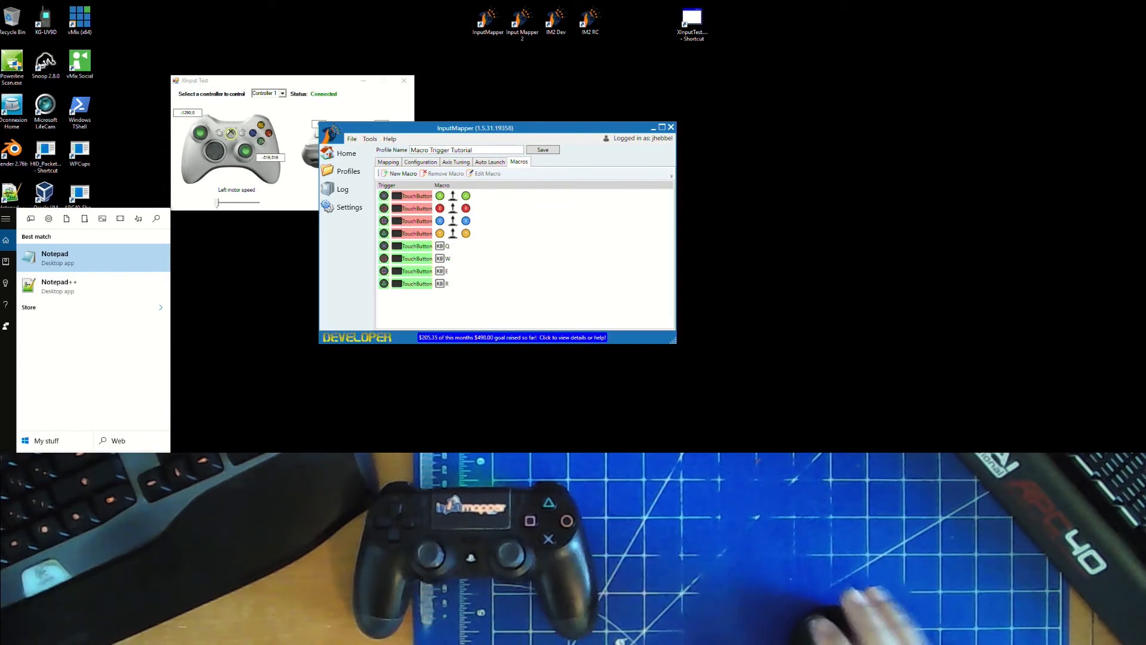
left_click(54, 258)
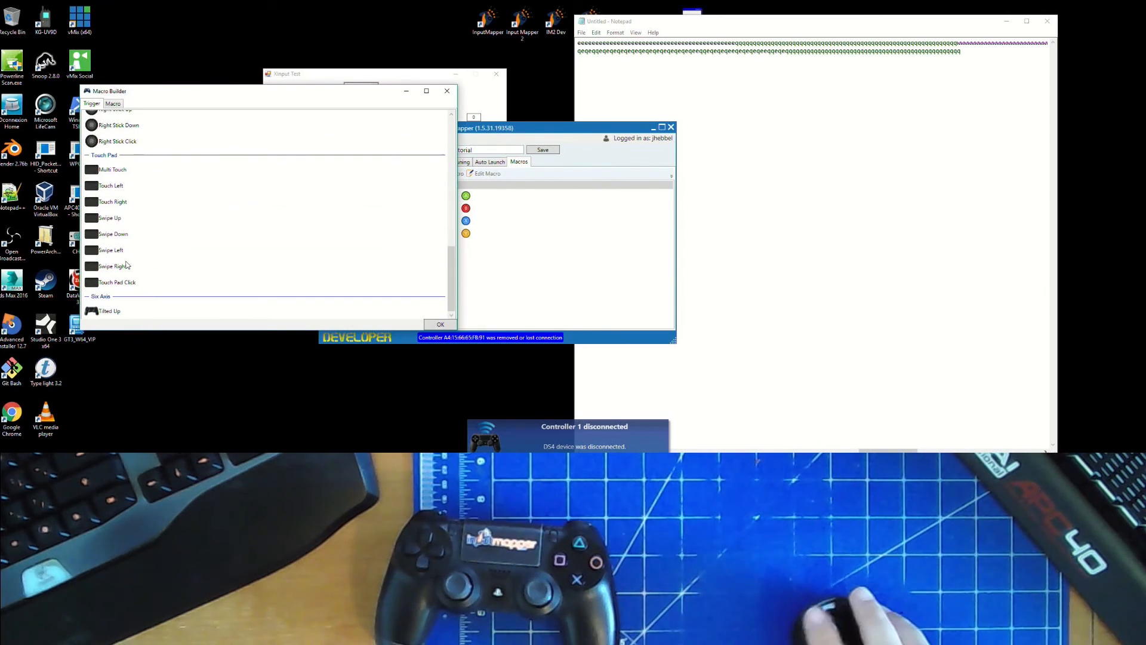
- Combine Touch Pad Click with Touch Left as the new macro's trigger
left_click(117, 282)
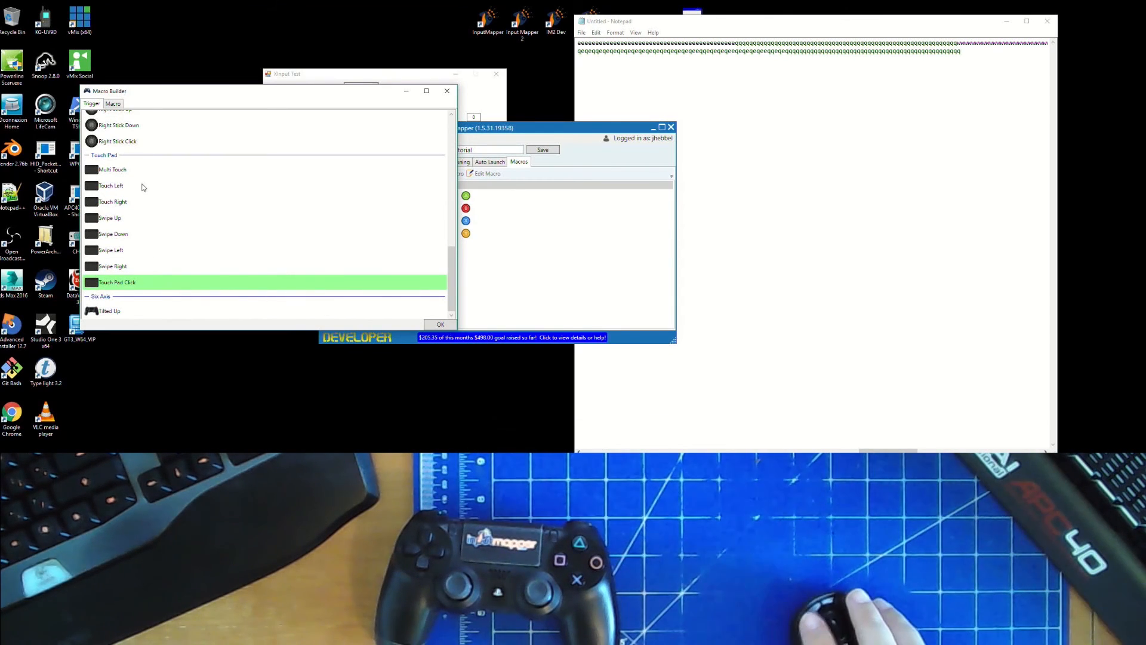
left_click(109, 185)
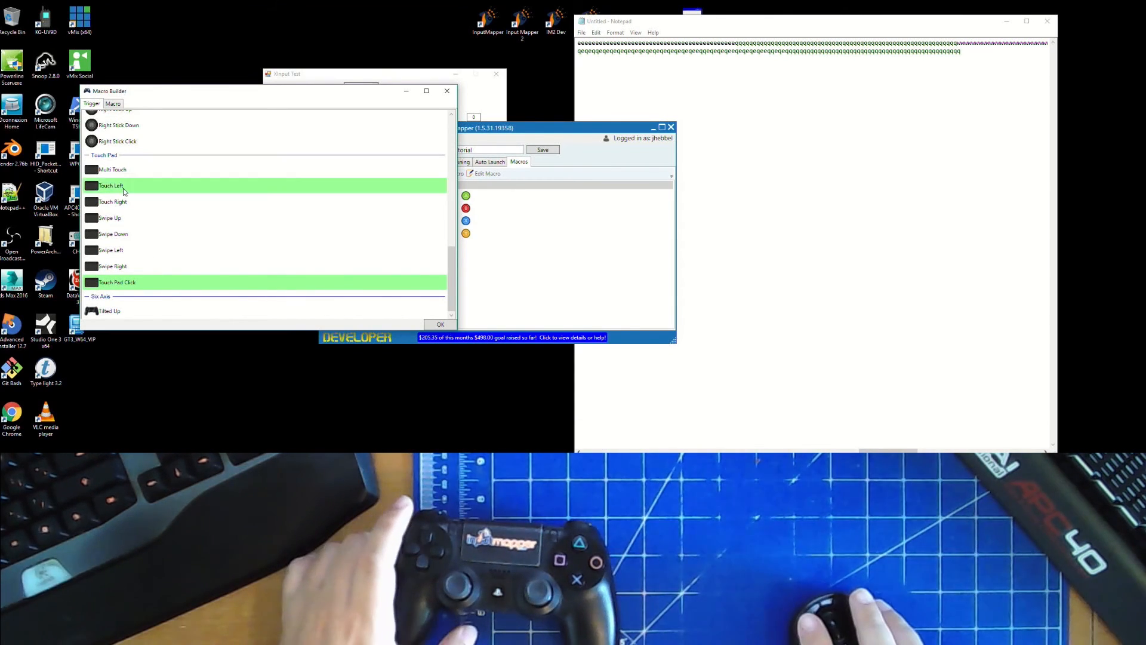